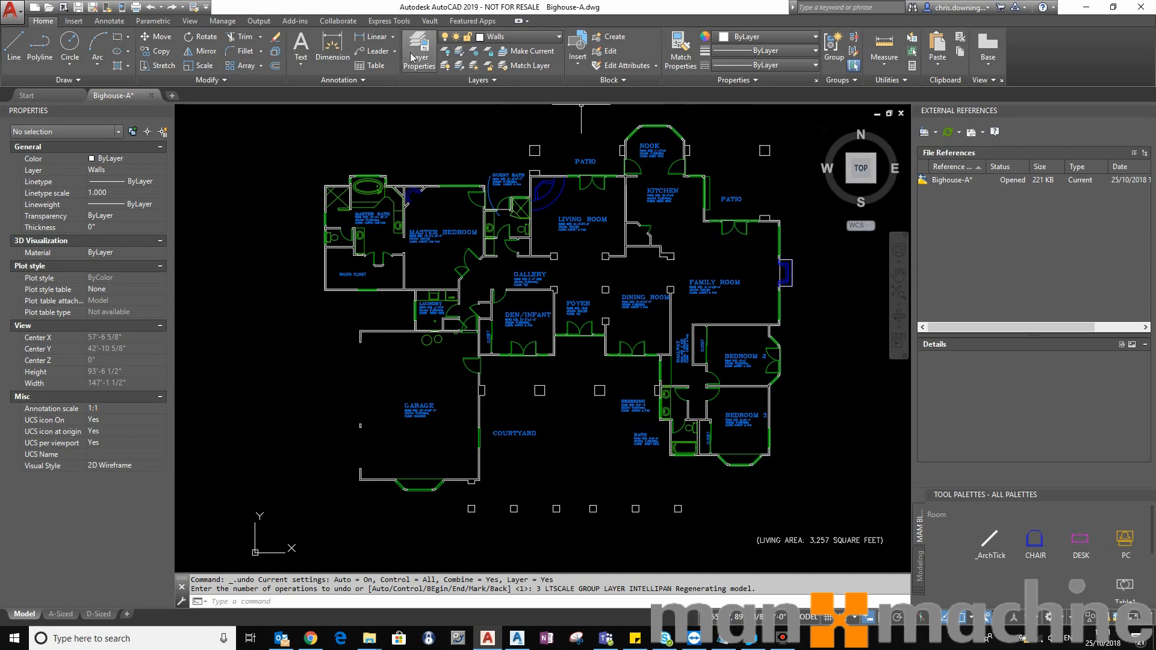
Step: Open the Layer Properties Manager palette for the Bighouse-A floor plan
{"action": "left_click", "coordinate": [419, 50]}
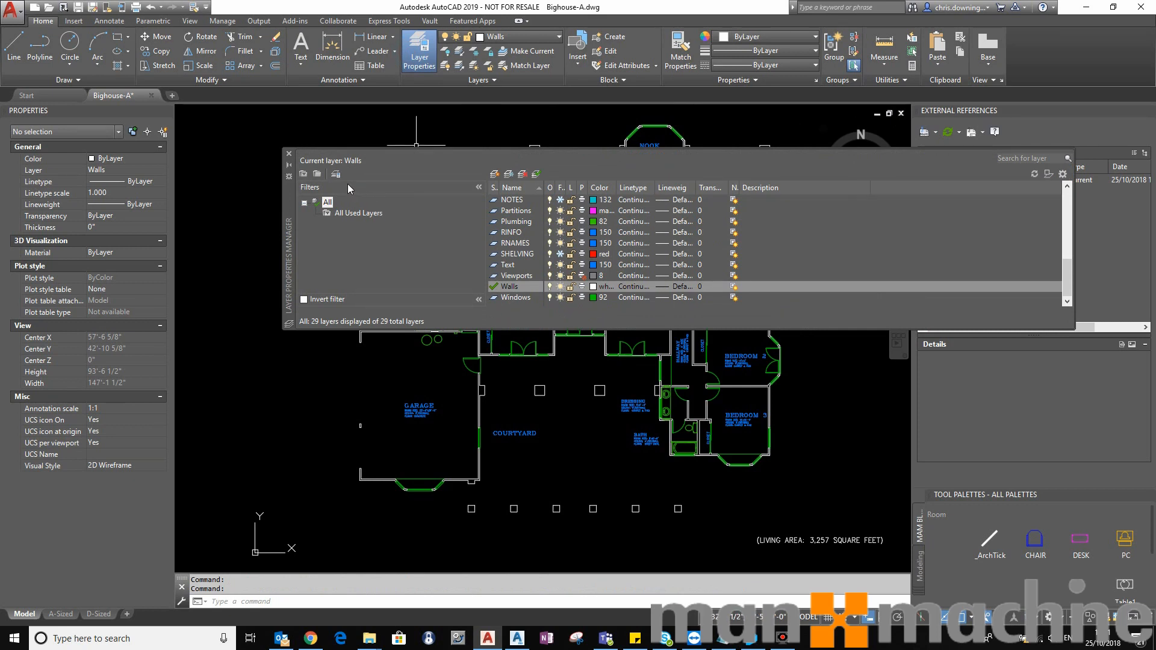
{"action": "mouse_move", "coordinate": [336, 174]}
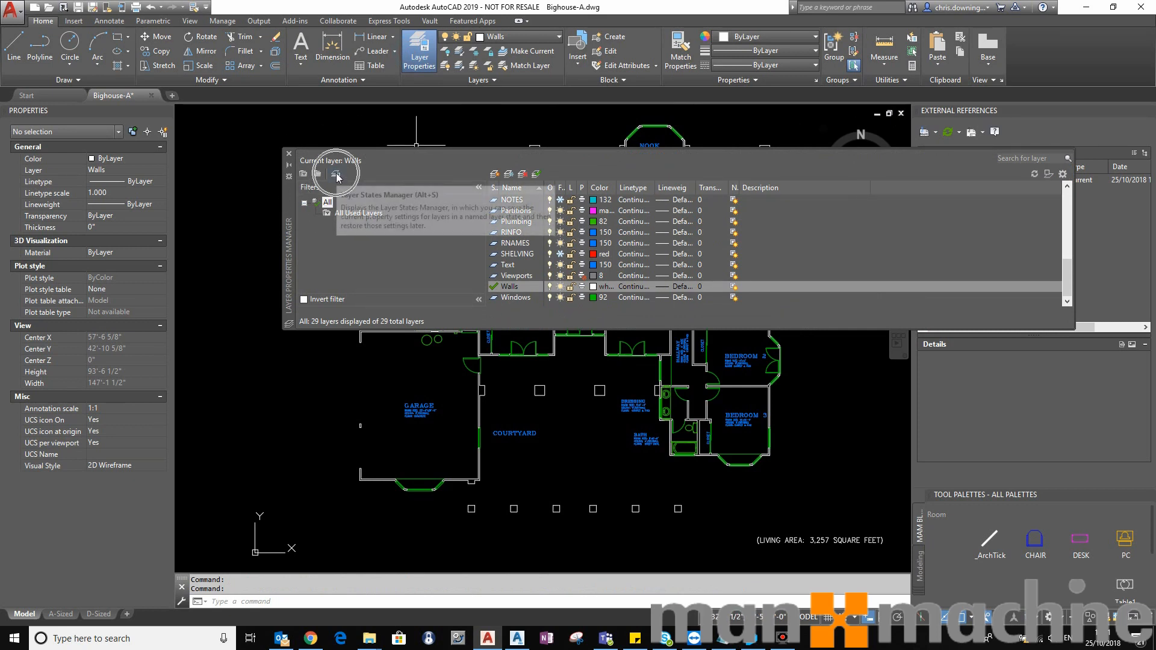
{"action": "mouse_move", "coordinate": [336, 173]}
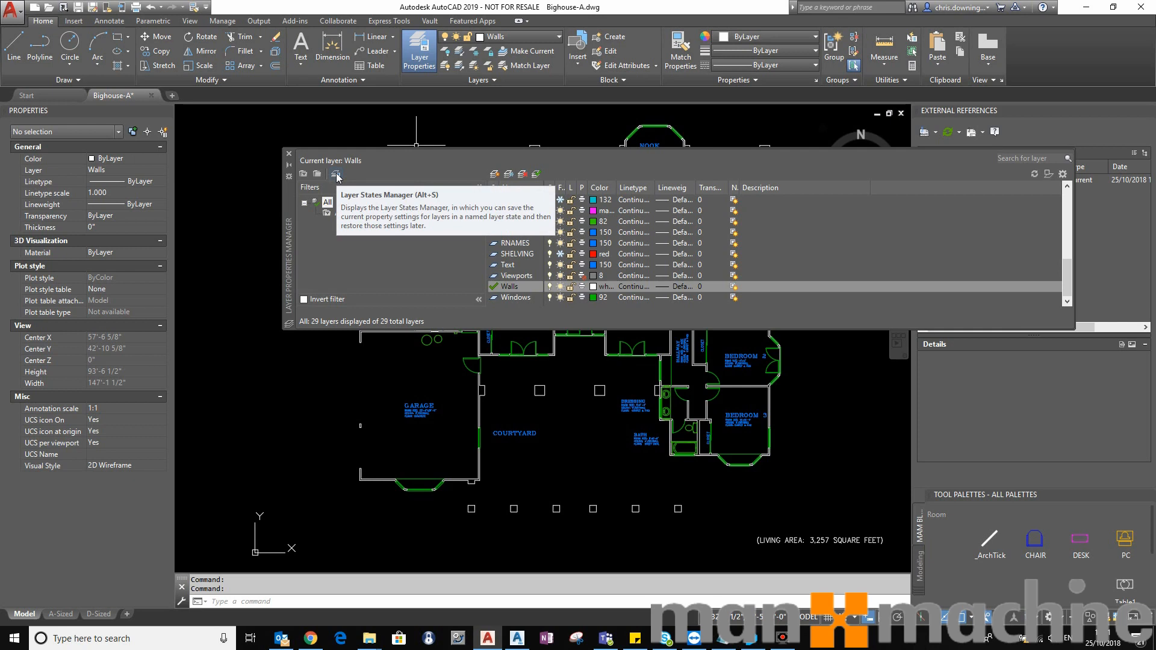
Step: In the Layer States Manager, save a new layer state named 'Normal'
{"action": "left_click", "coordinate": [336, 175]}
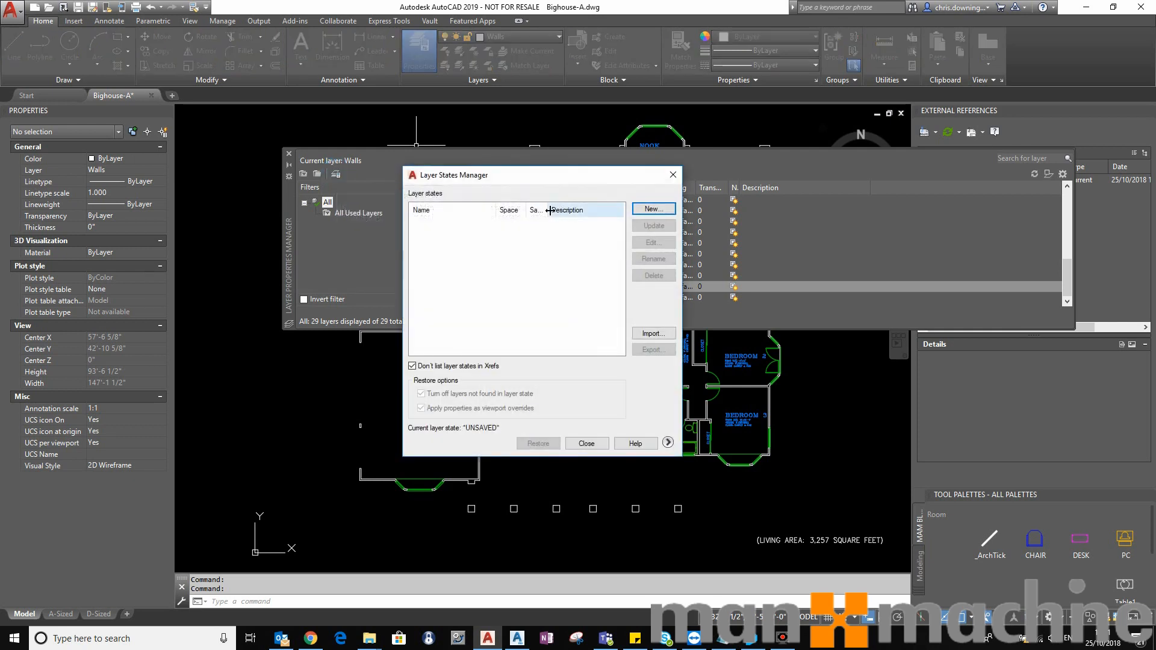
{"action": "mouse_move", "coordinate": [457, 232]}
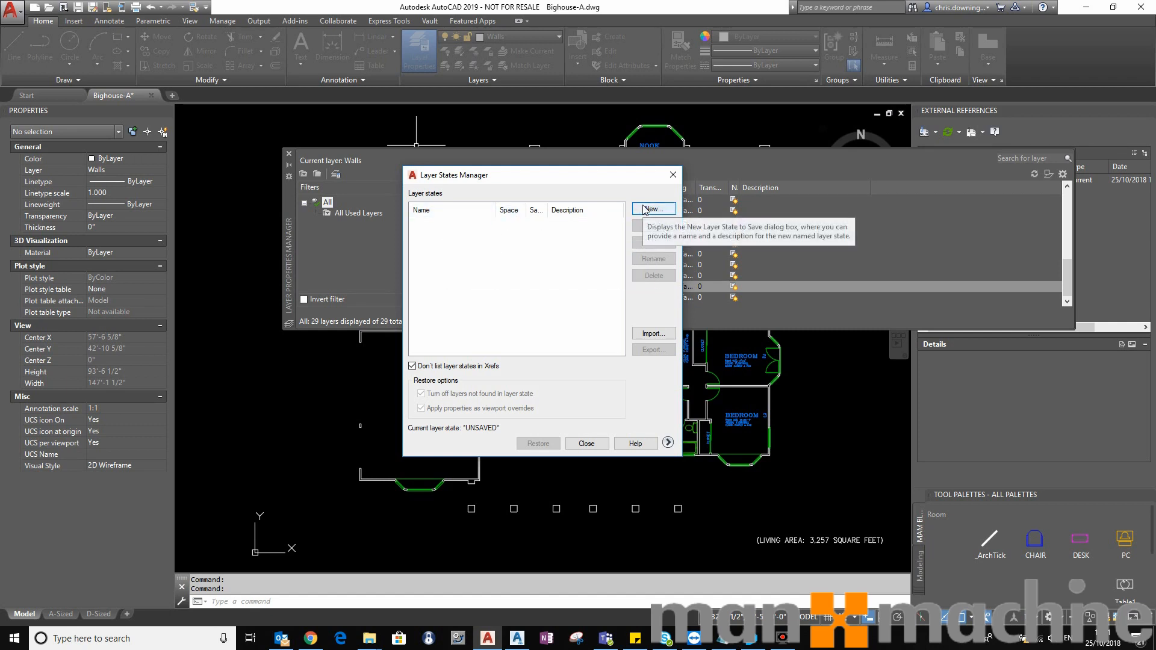
{"action": "left_click", "coordinate": [653, 209]}
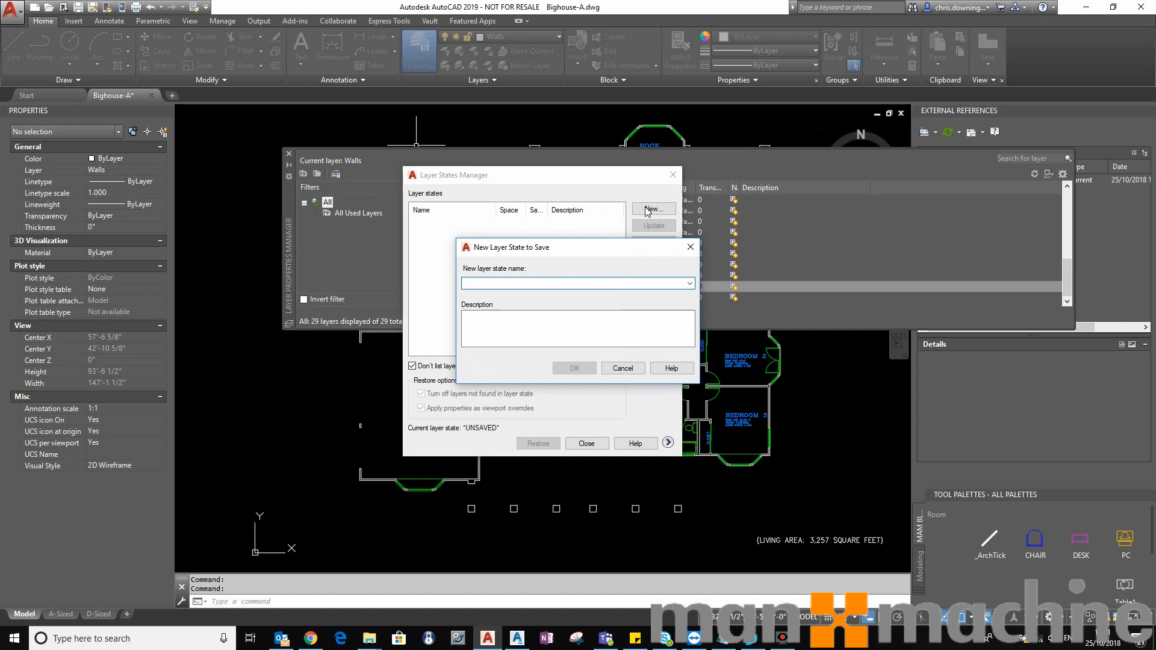
{"action": "type", "text": "Normal"}
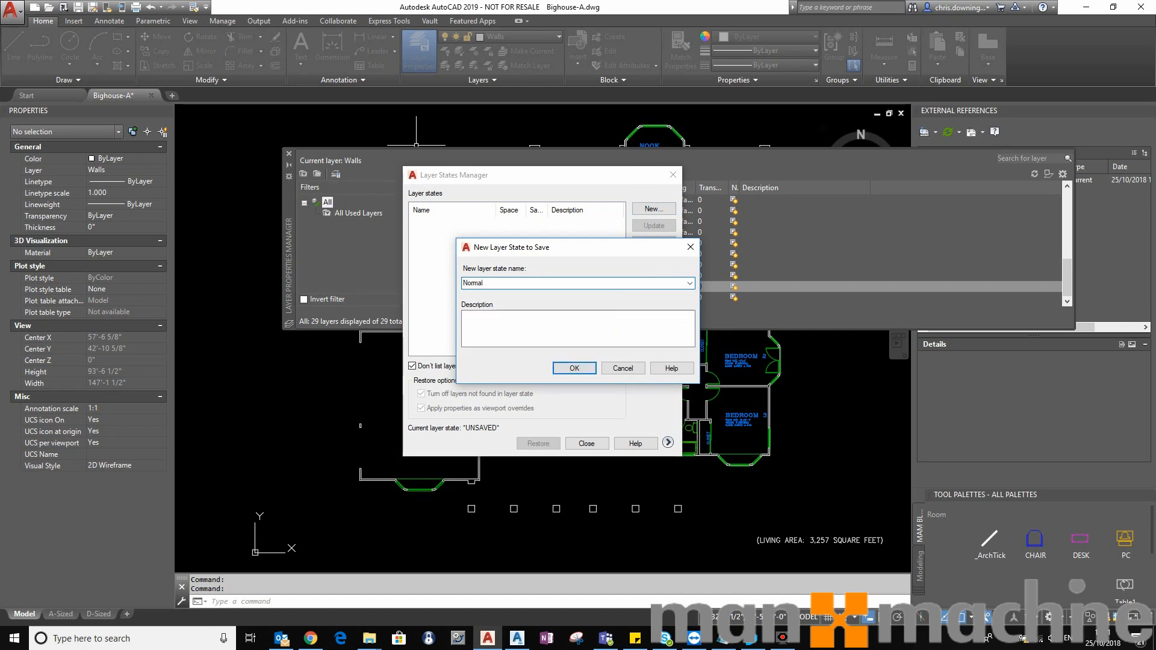
{"action": "left_click", "coordinate": [573, 367]}
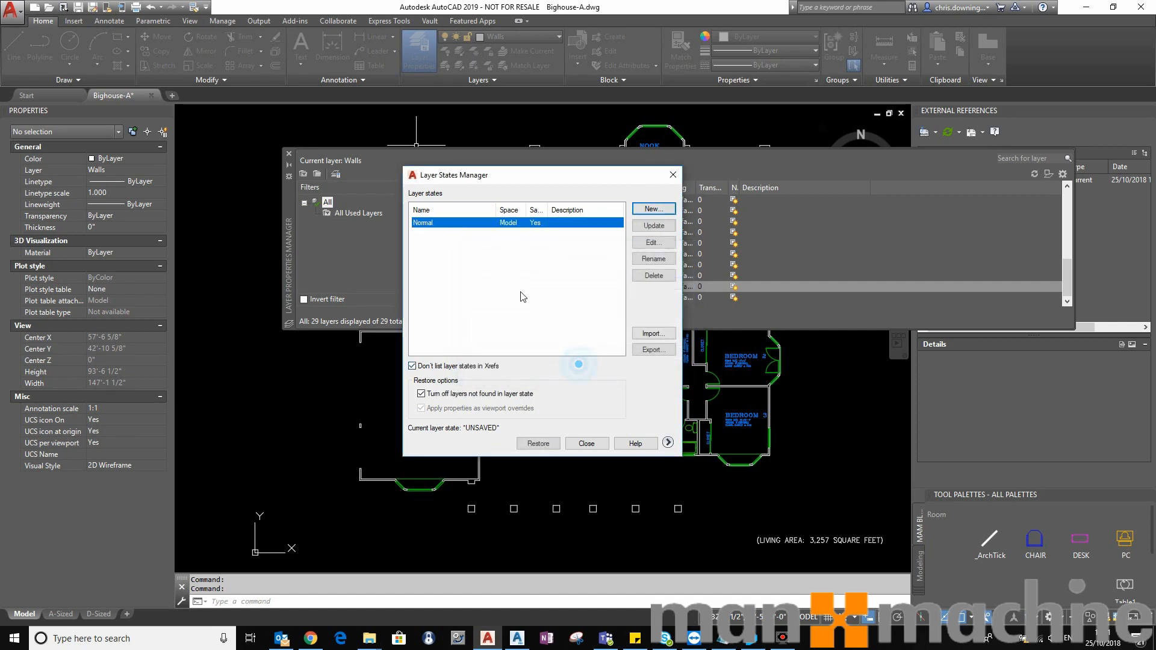
{"action": "mouse_move", "coordinate": [463, 231]}
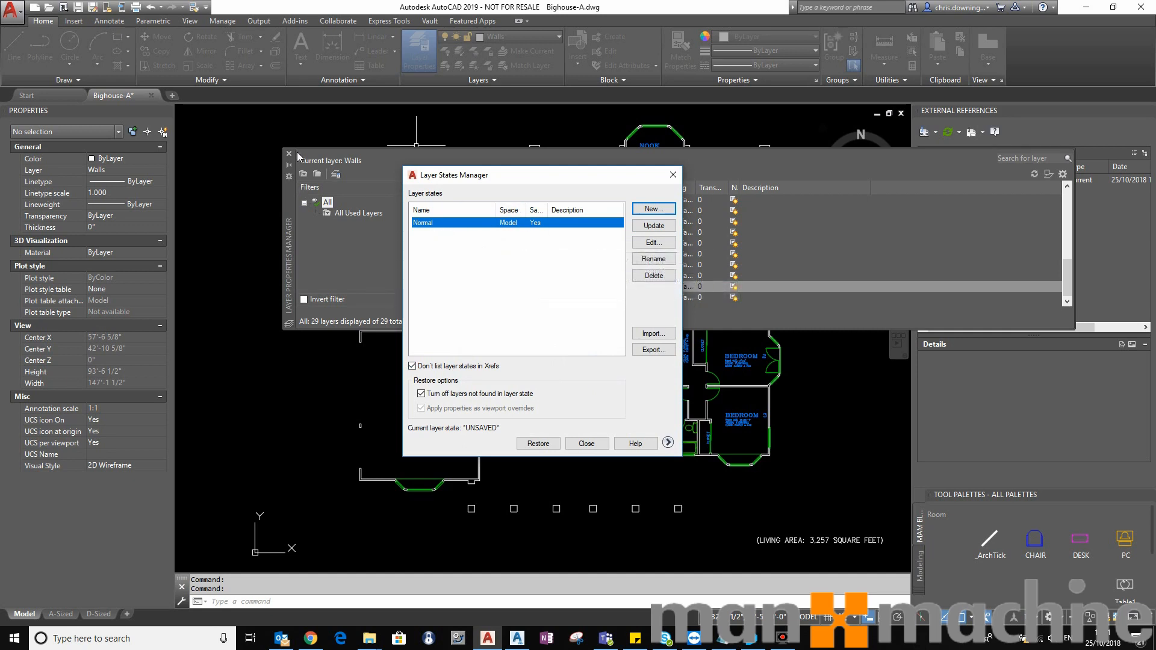
{"action": "mouse_move", "coordinate": [585, 245]}
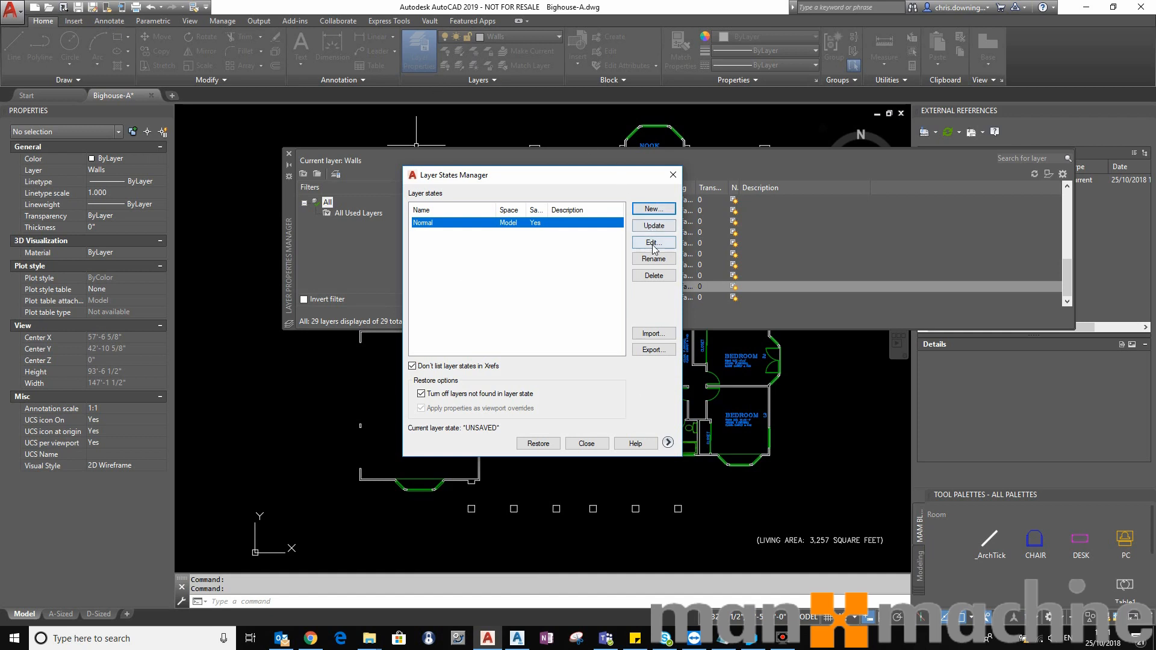
{"action": "left_click", "coordinate": [651, 242]}
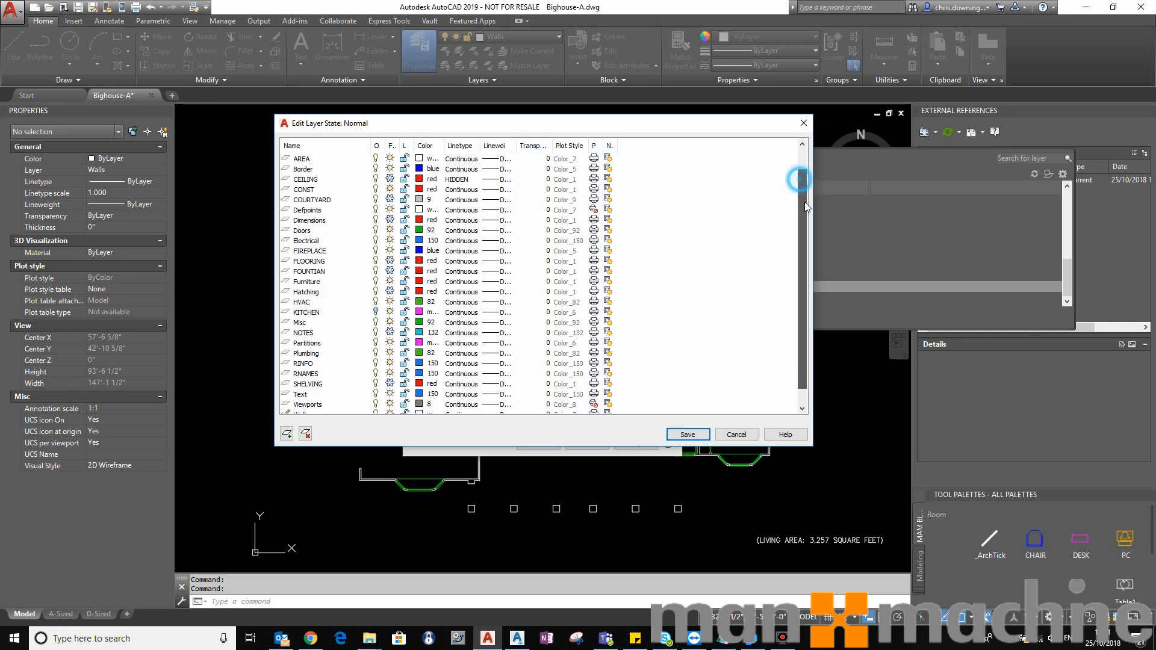
{"action": "scroll", "scroll_direction": "down", "scroll_amount": 3}
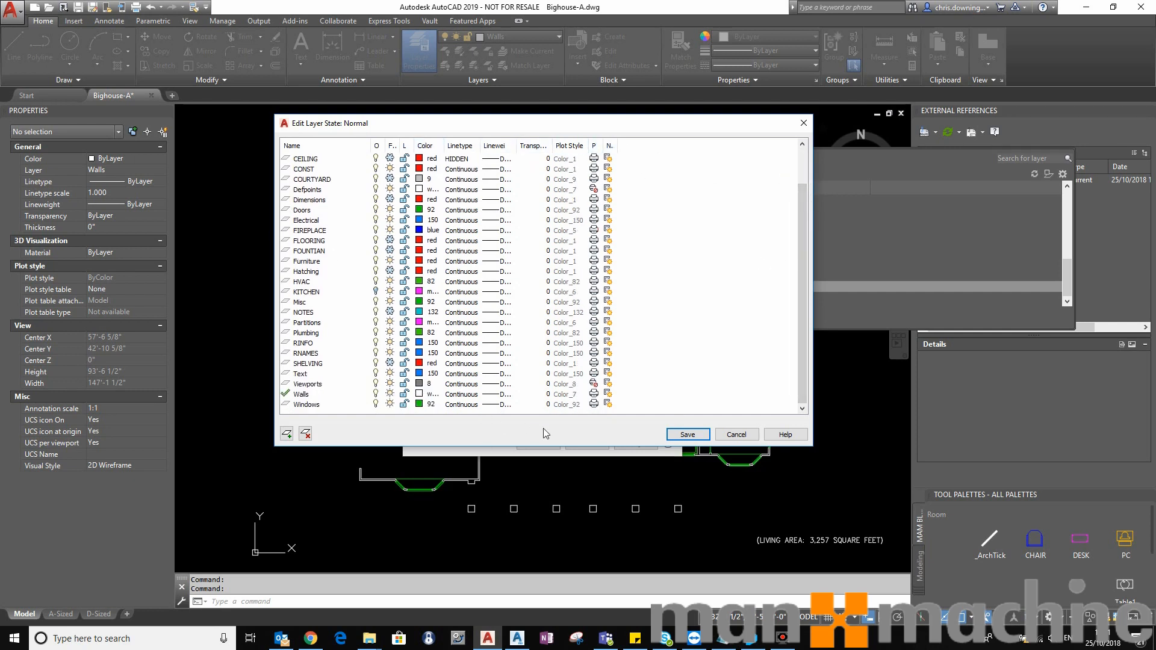
{"action": "mouse_move", "coordinate": [344, 191]}
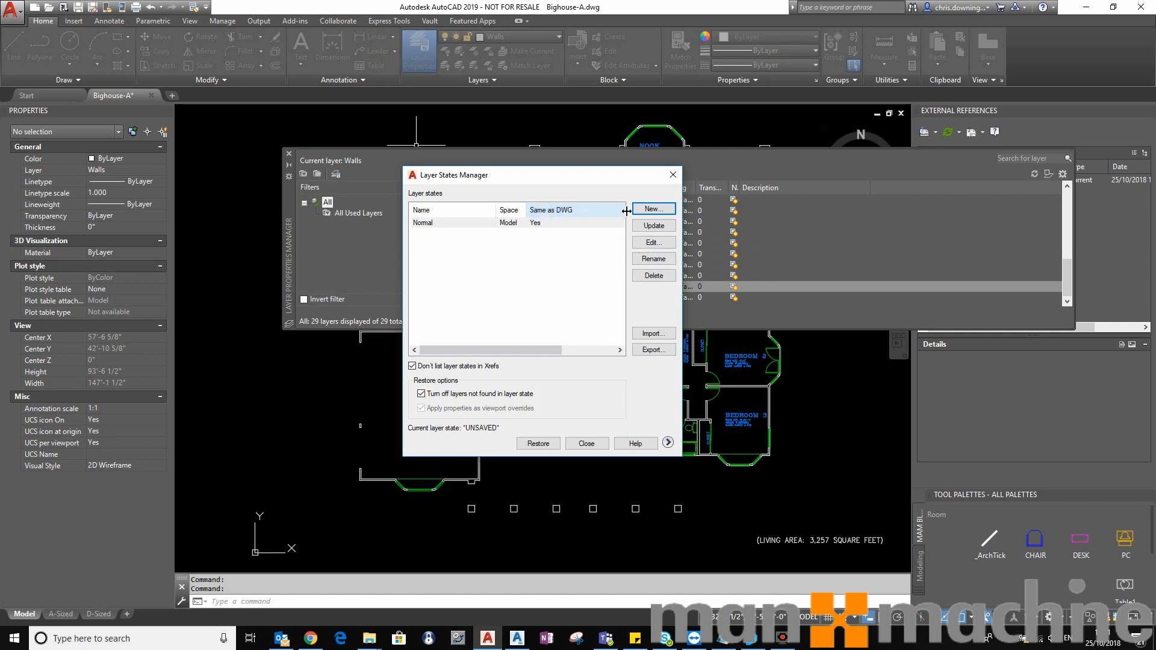
{"action": "left_click", "coordinate": [449, 223]}
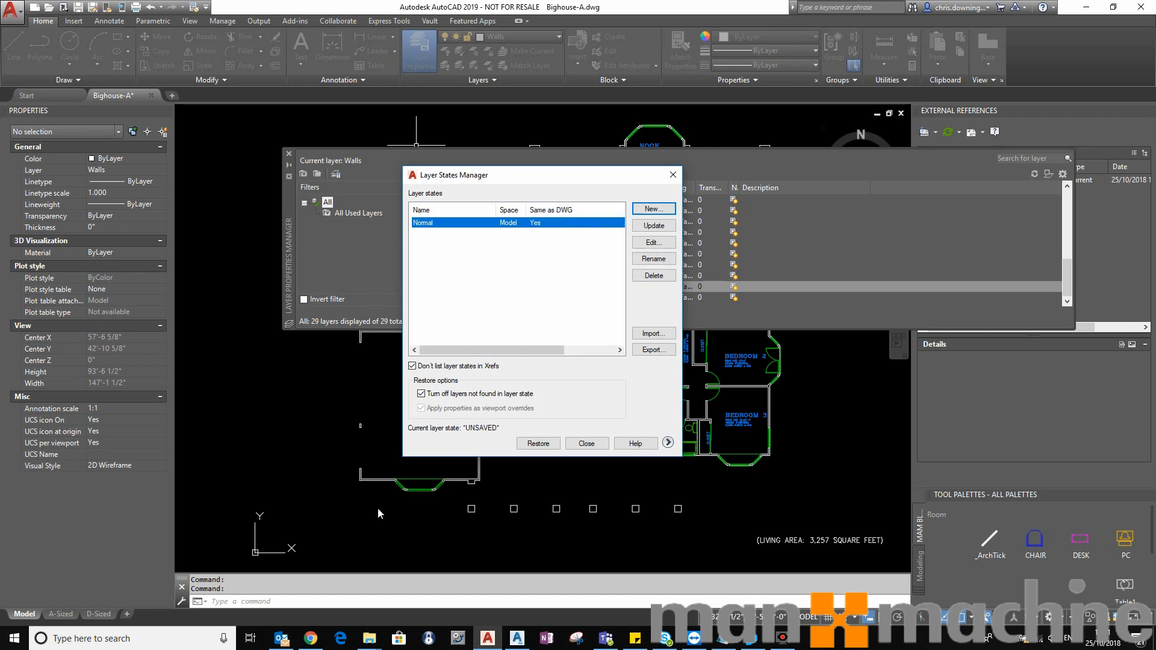
{"action": "mouse_move", "coordinate": [605, 463]}
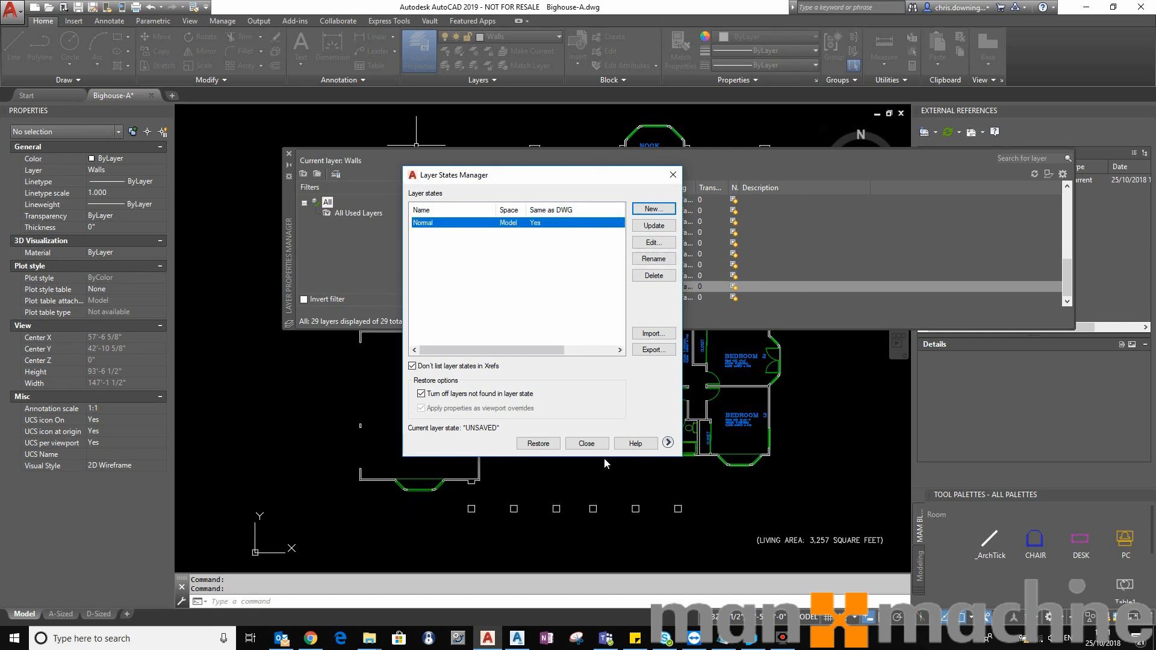
{"action": "mouse_move", "coordinate": [543, 229]}
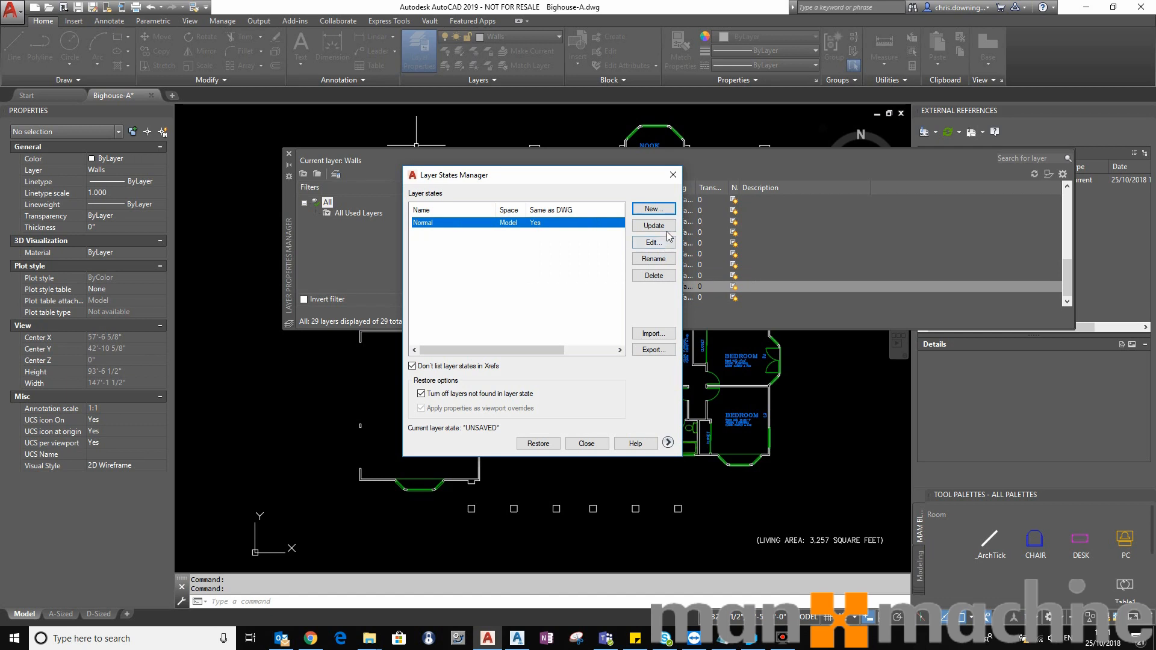
Step: Save a new layer state named 'Doors and Windows'
{"action": "left_click", "coordinate": [651, 209]}
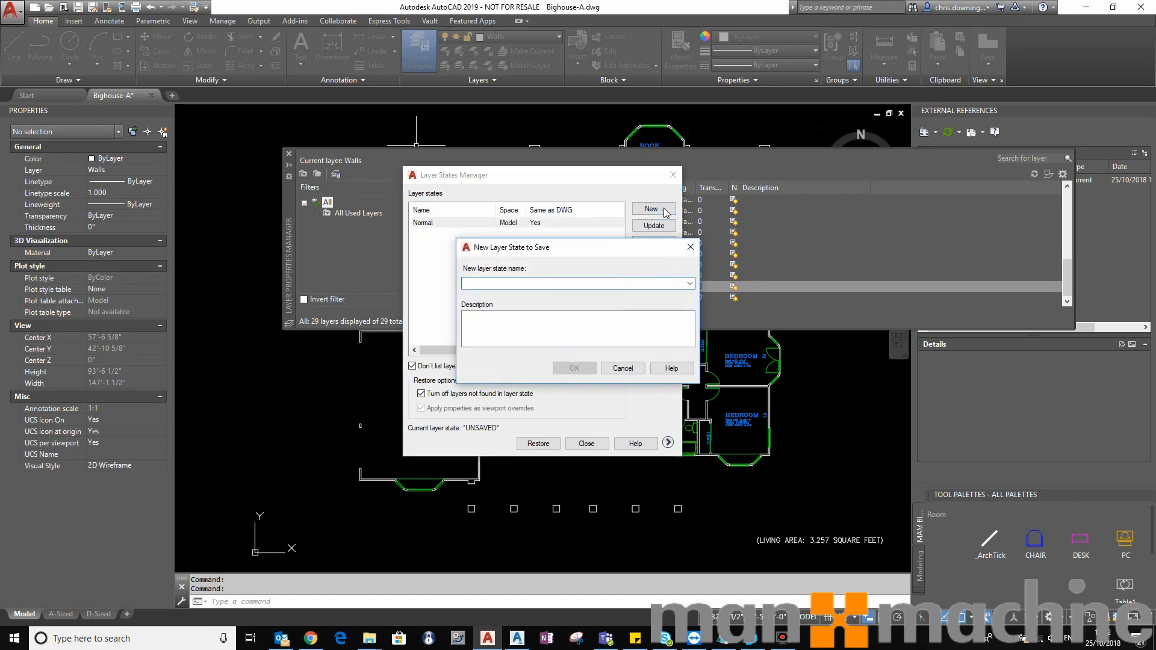
{"action": "type", "text": "Doors and w"}
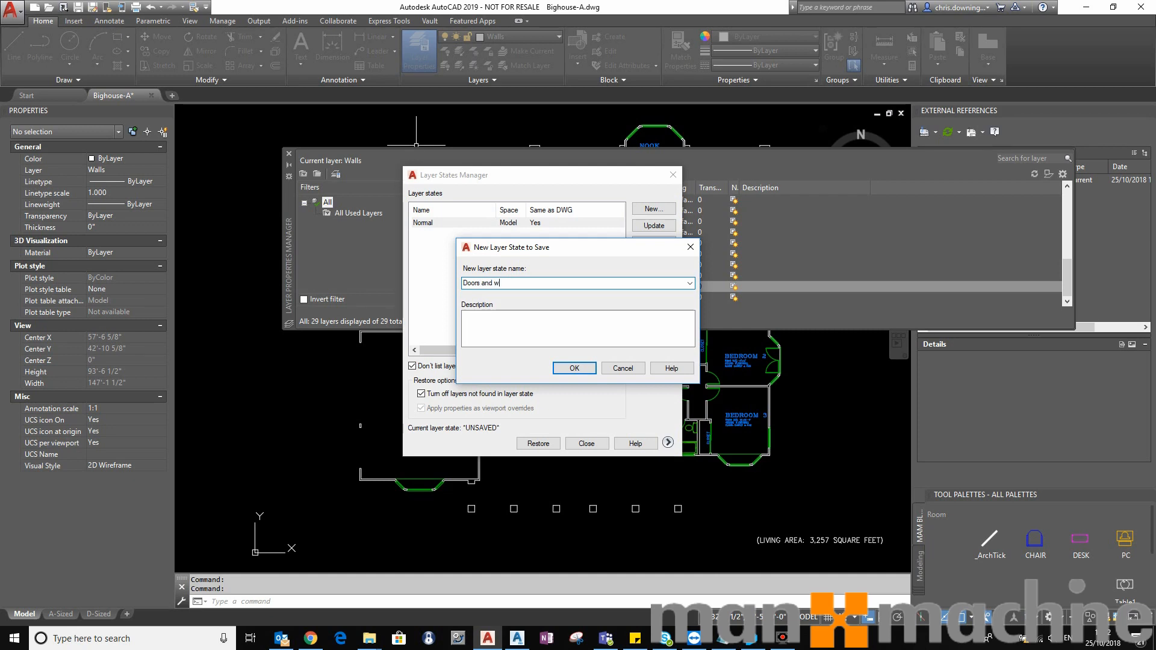
{"action": "type", "text": "Windows"}
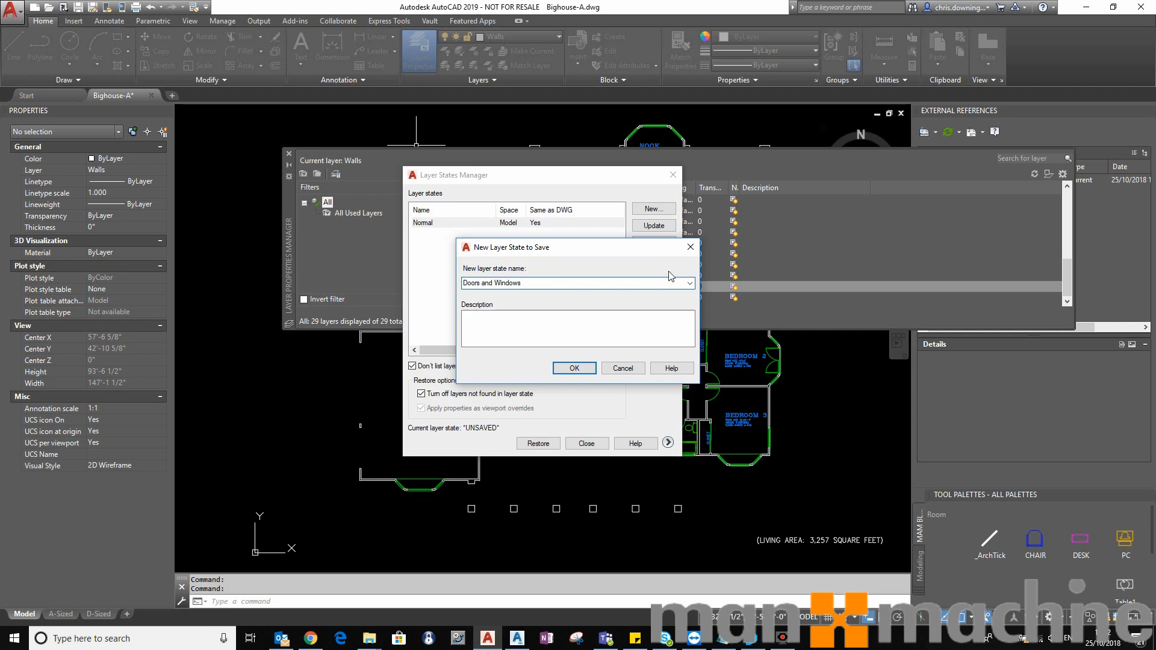
{"action": "left_click", "coordinate": [573, 367]}
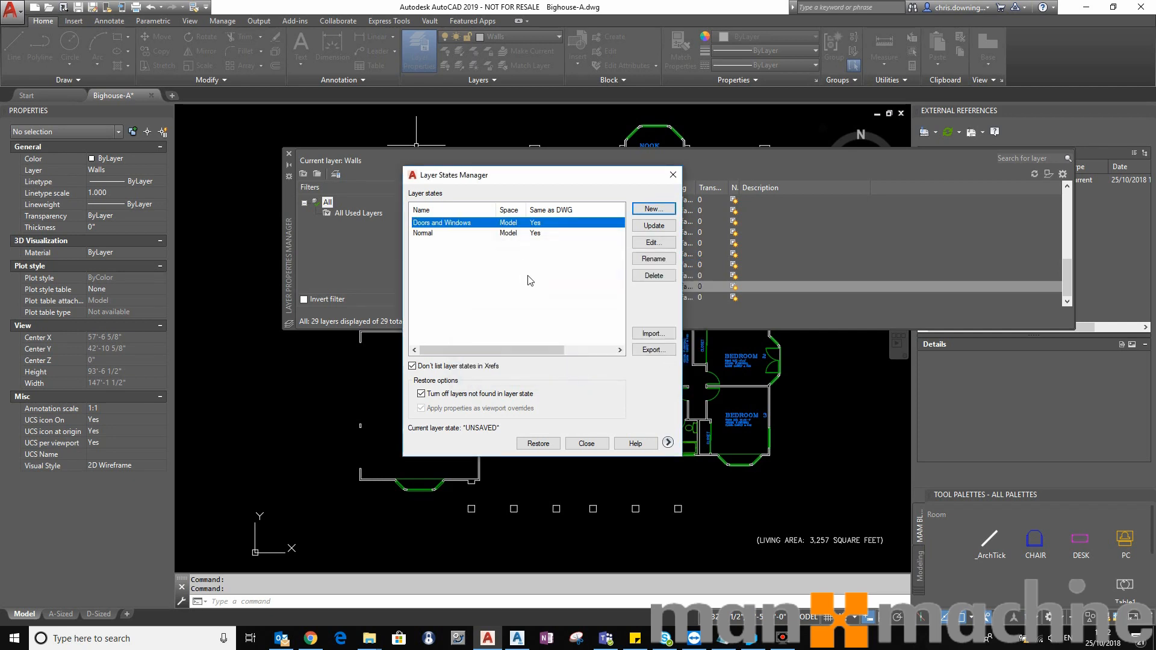
Step: Edit the Doors and Windows state and set all layers to white
{"action": "left_click", "coordinate": [651, 242]}
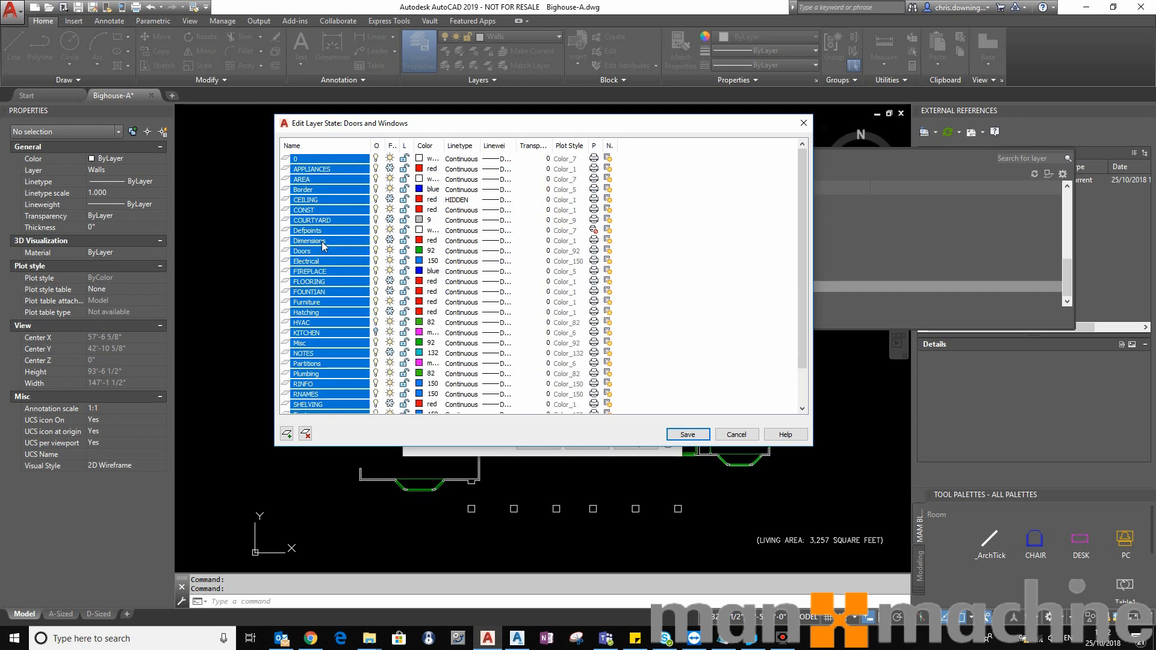
{"action": "scroll", "scroll_direction": "down", "scroll_amount": 3}
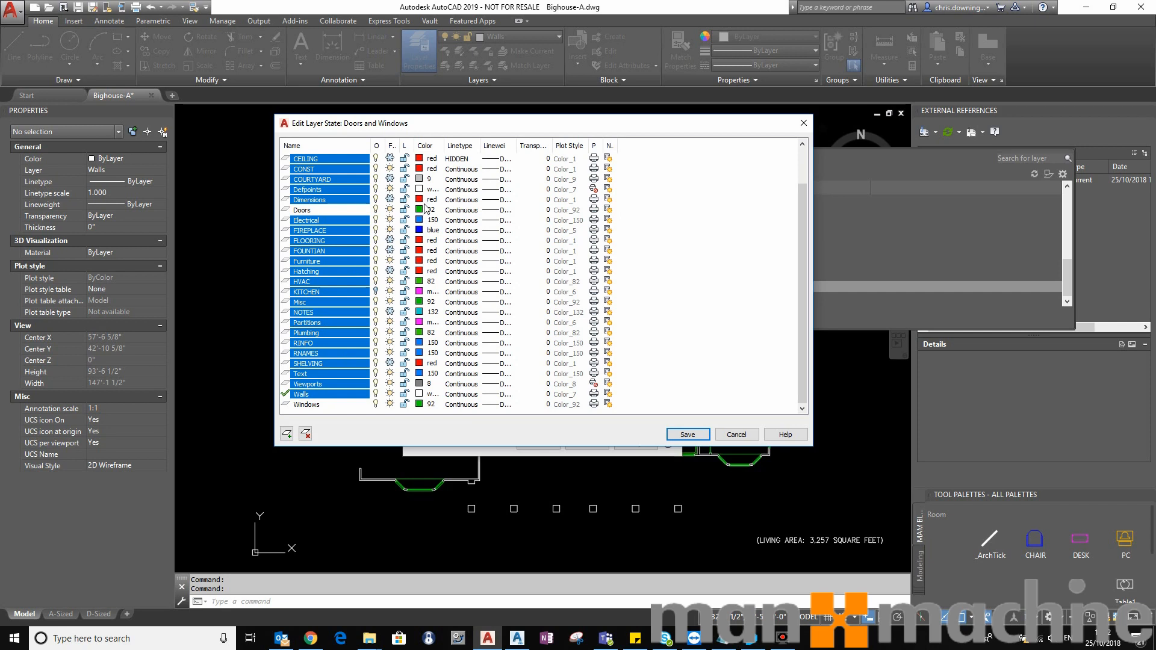
{"action": "left_click", "coordinate": [420, 209]}
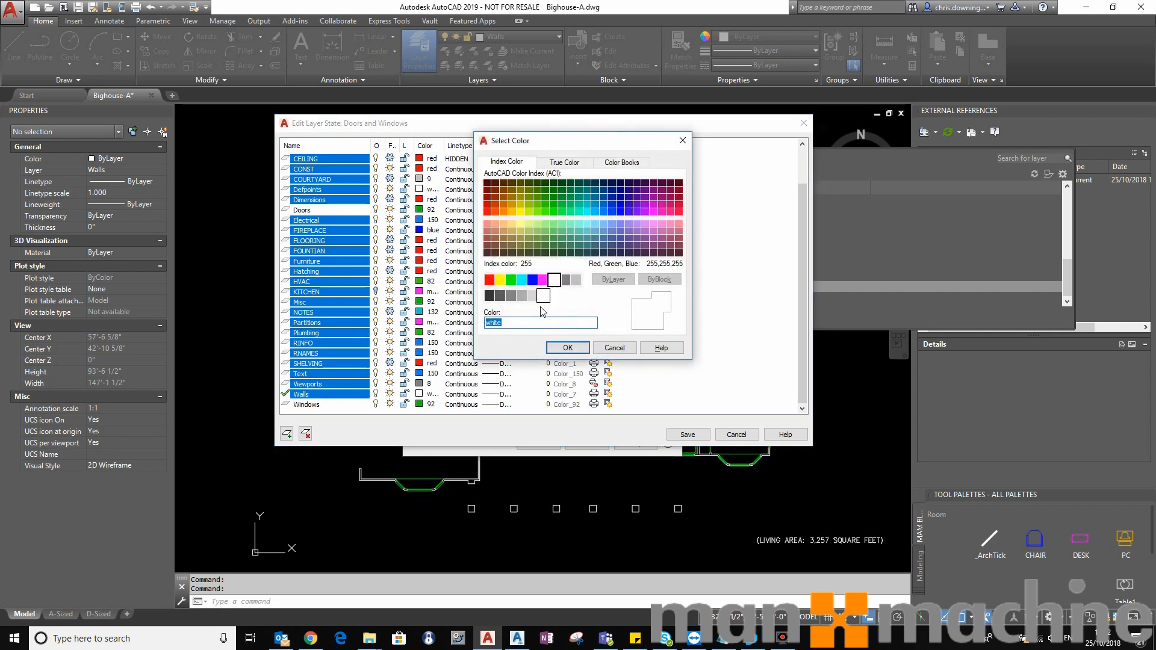
{"action": "left_click", "coordinate": [544, 296]}
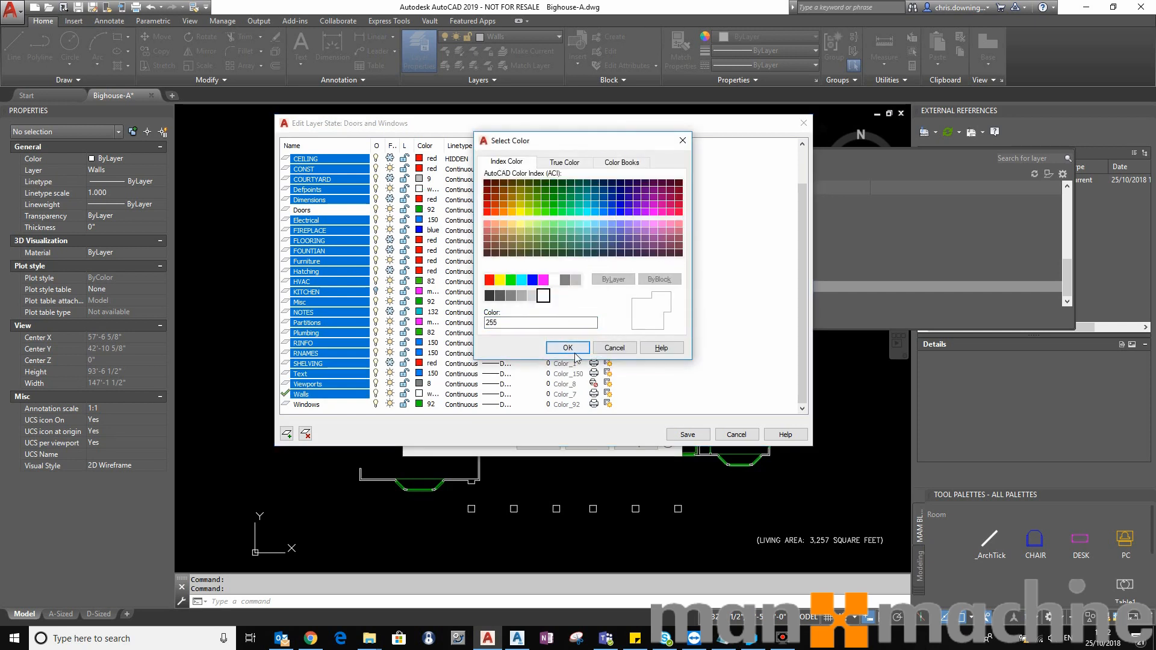
{"action": "left_click", "coordinate": [543, 296]}
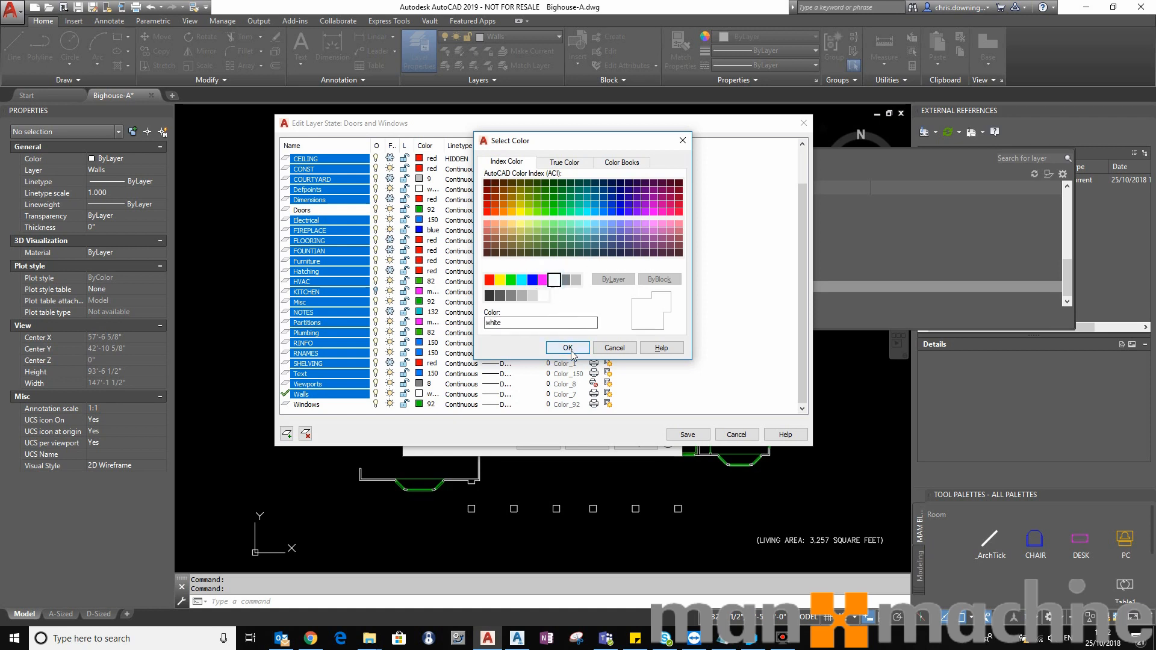
Step: Select the Doors and Windows layers and change their colour to magenta
{"action": "left_click", "coordinate": [568, 347]}
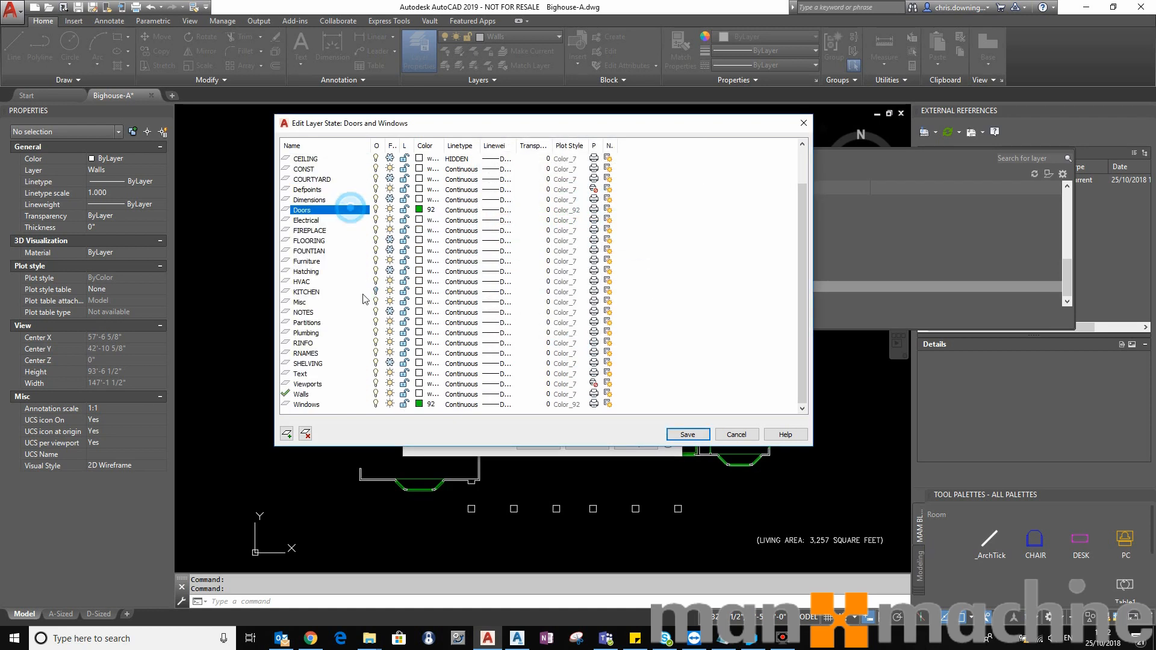
{"action": "left_click", "coordinate": [305, 404]}
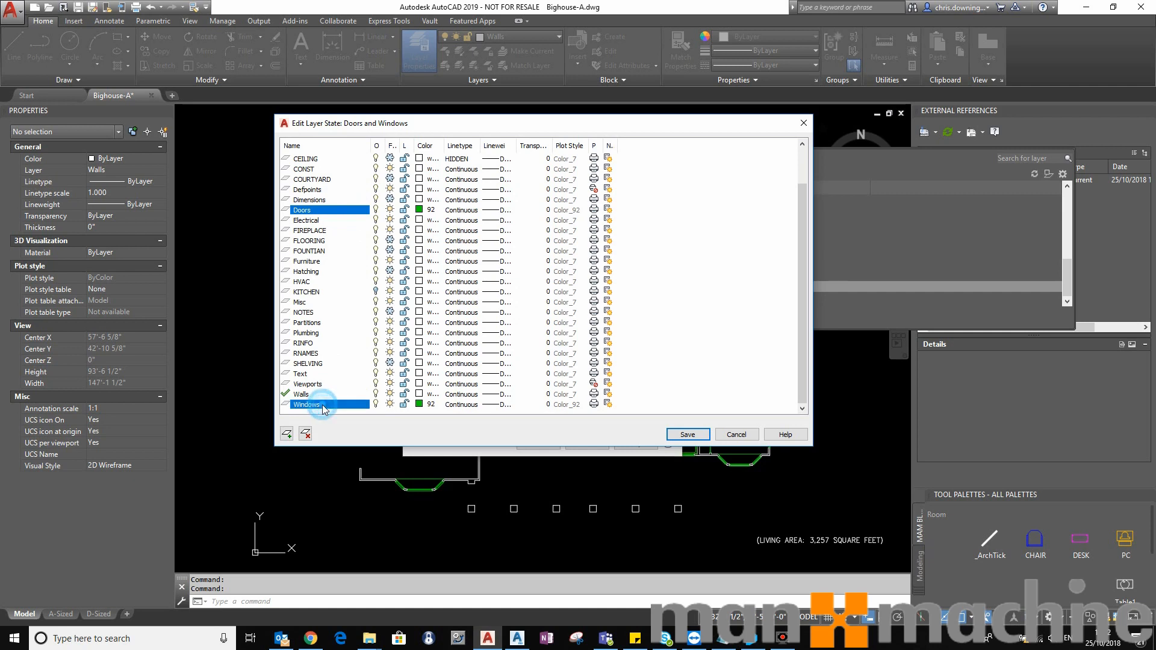
{"action": "left_click", "coordinate": [430, 210]}
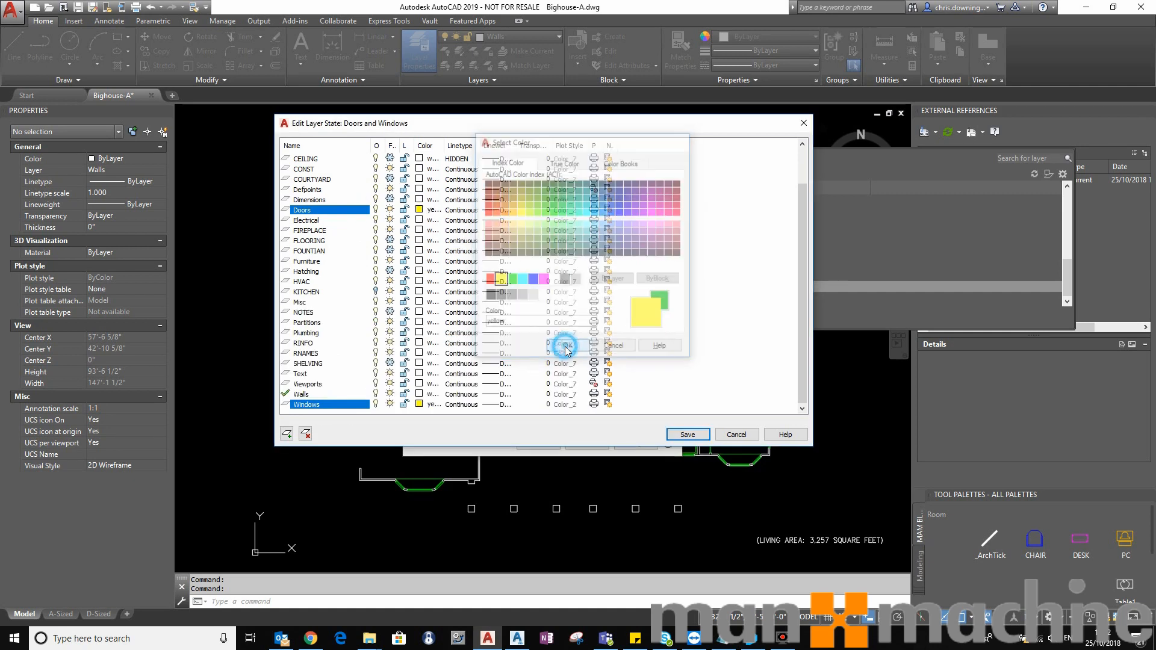
{"action": "left_click", "coordinate": [565, 345]}
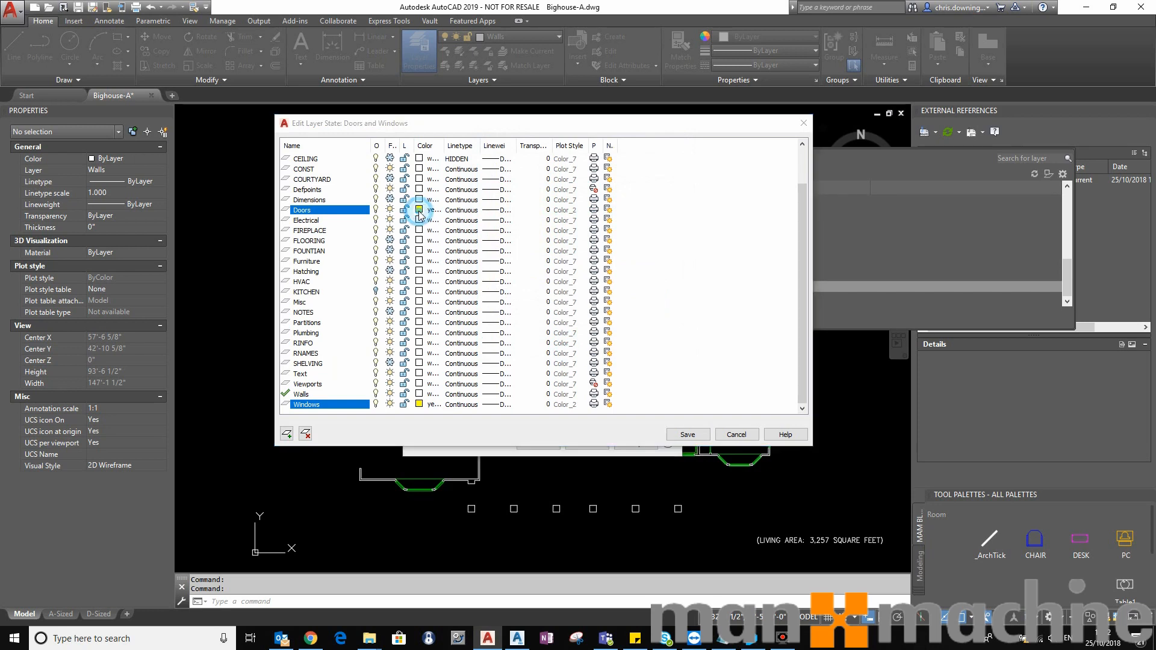
{"action": "left_click", "coordinate": [419, 210]}
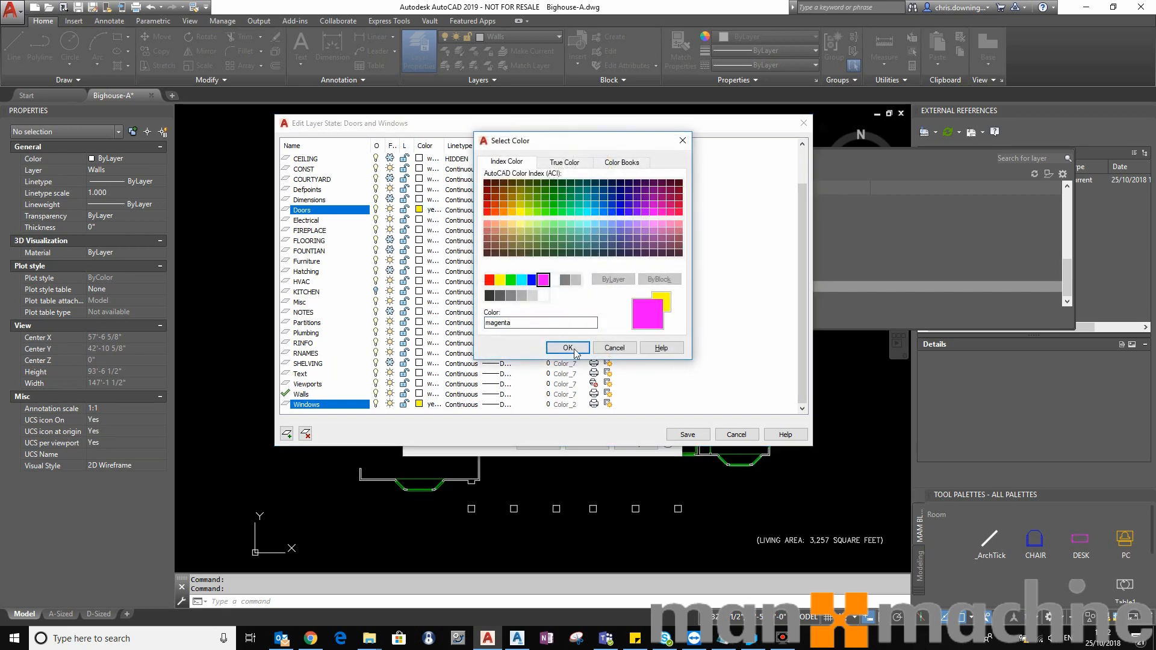
{"action": "left_click", "coordinate": [567, 348]}
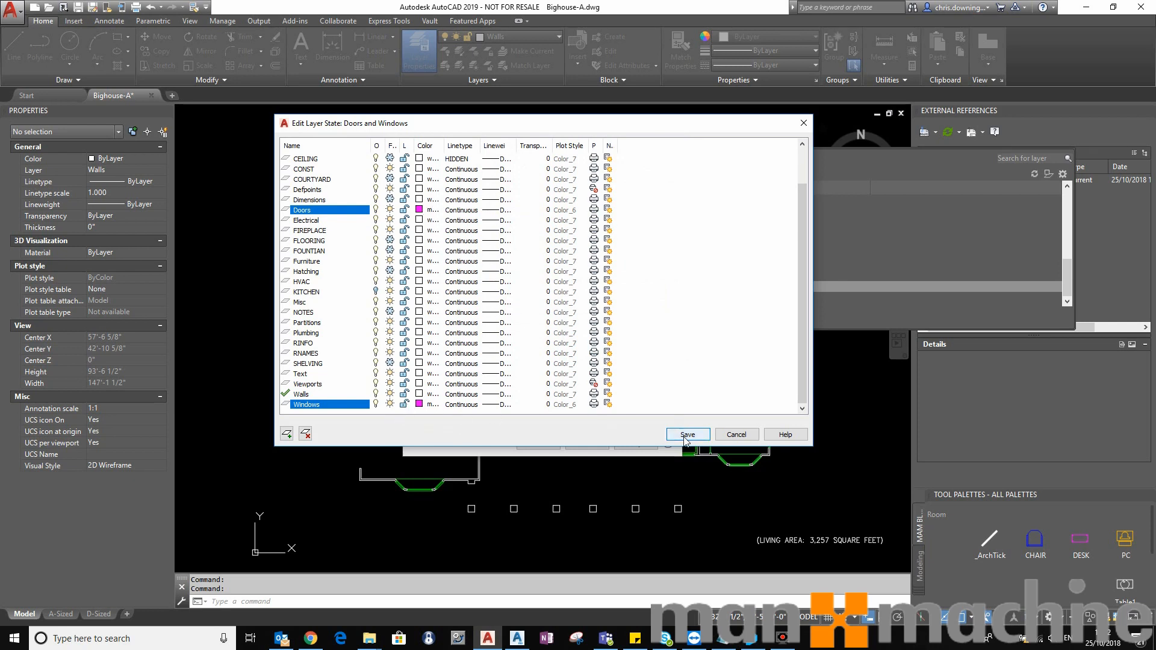
Step: Save the Doors and Windows edits and create a new 'Plumbing' layer state
{"action": "left_click", "coordinate": [651, 208]}
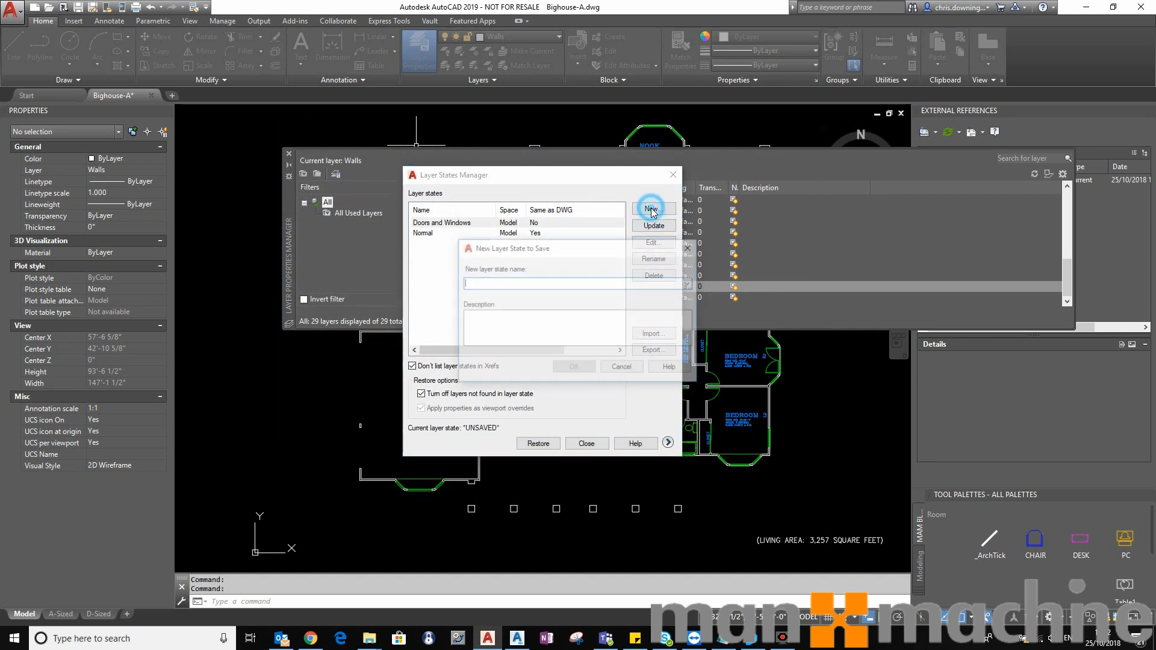
{"action": "left_click", "coordinate": [651, 210]}
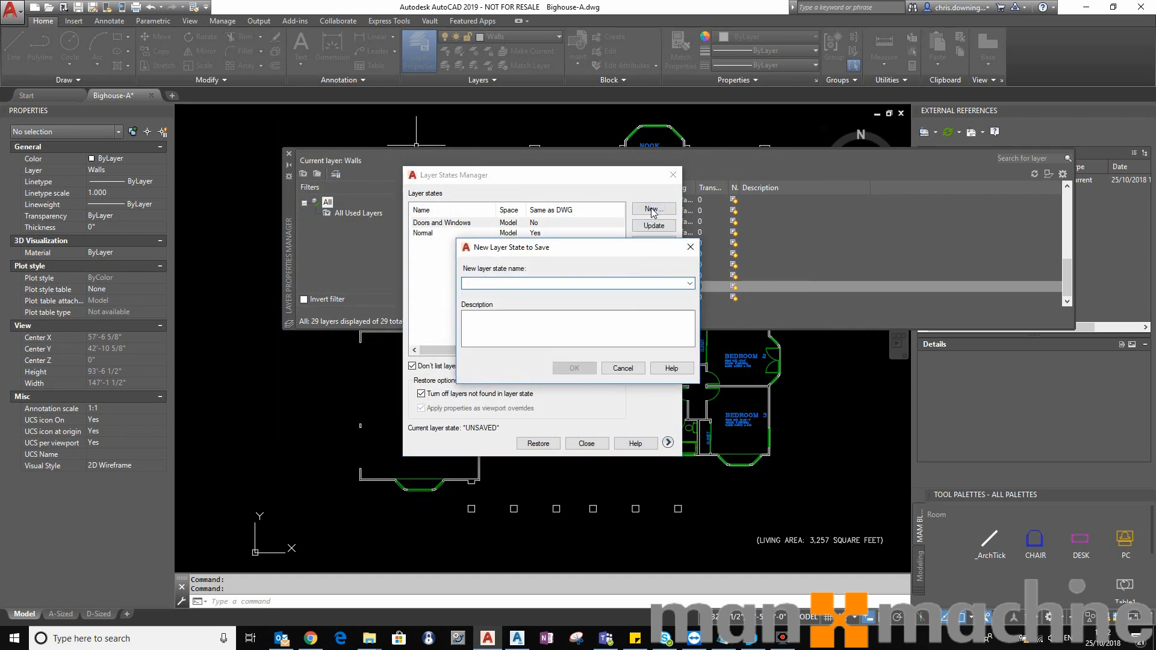
{"action": "type", "text": "Pi"}
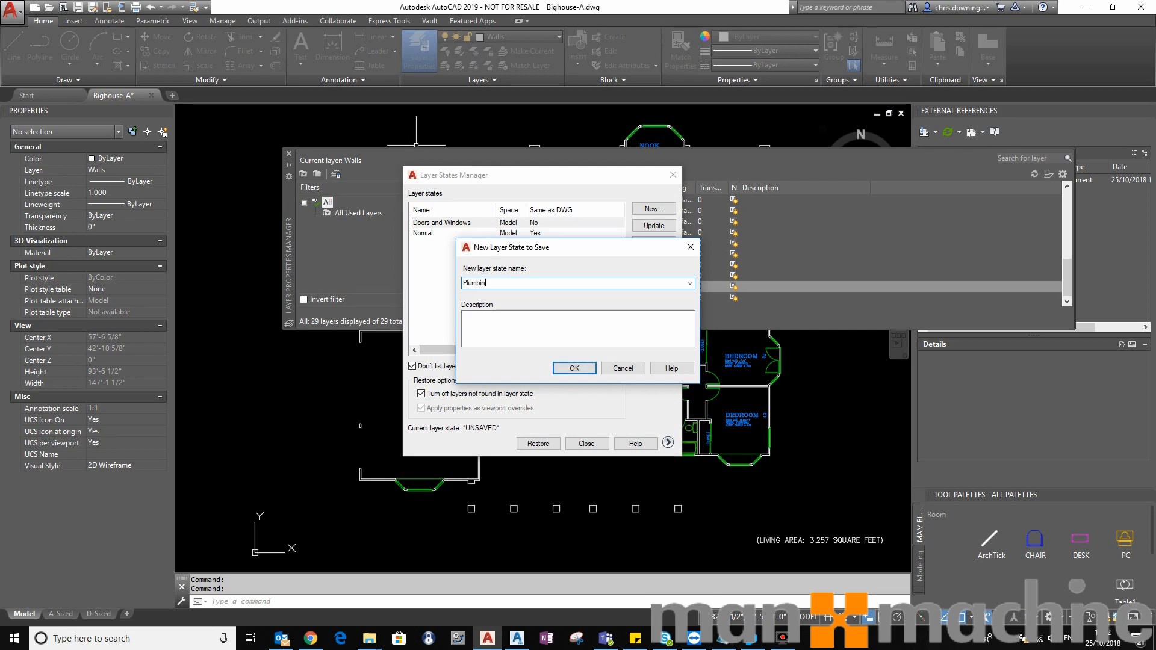
{"action": "left_click", "coordinate": [574, 368]}
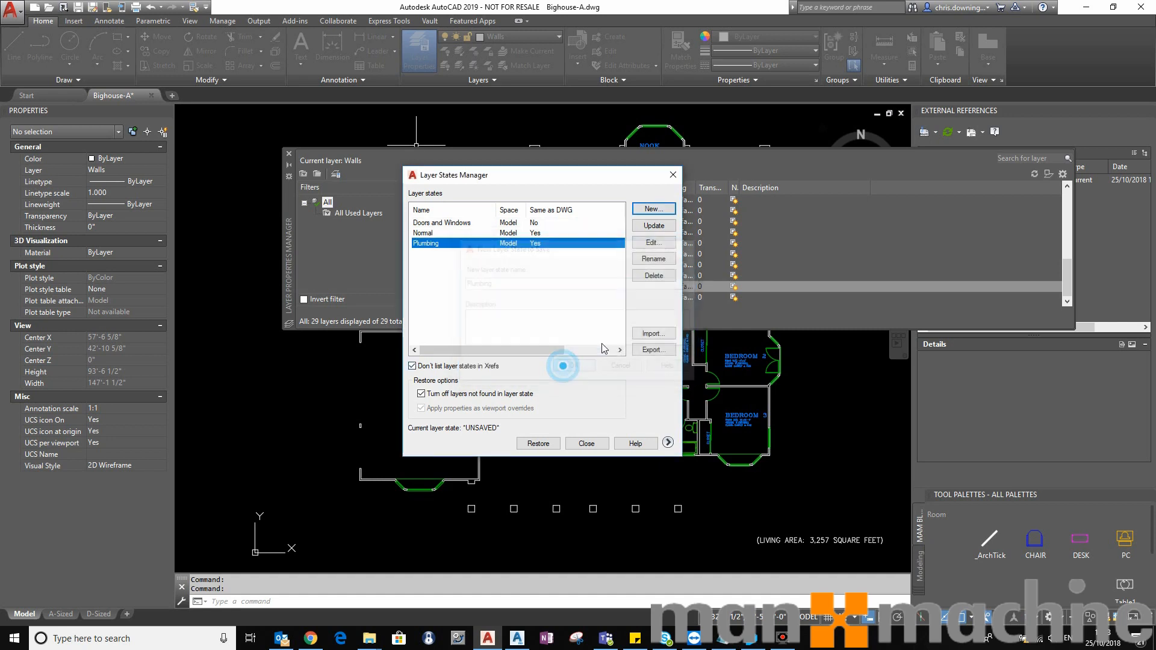
Step: Edit Plumbing: other layers get the HIDDEN linetype, and the Plumbing layer turns red
{"action": "left_click", "coordinate": [651, 242]}
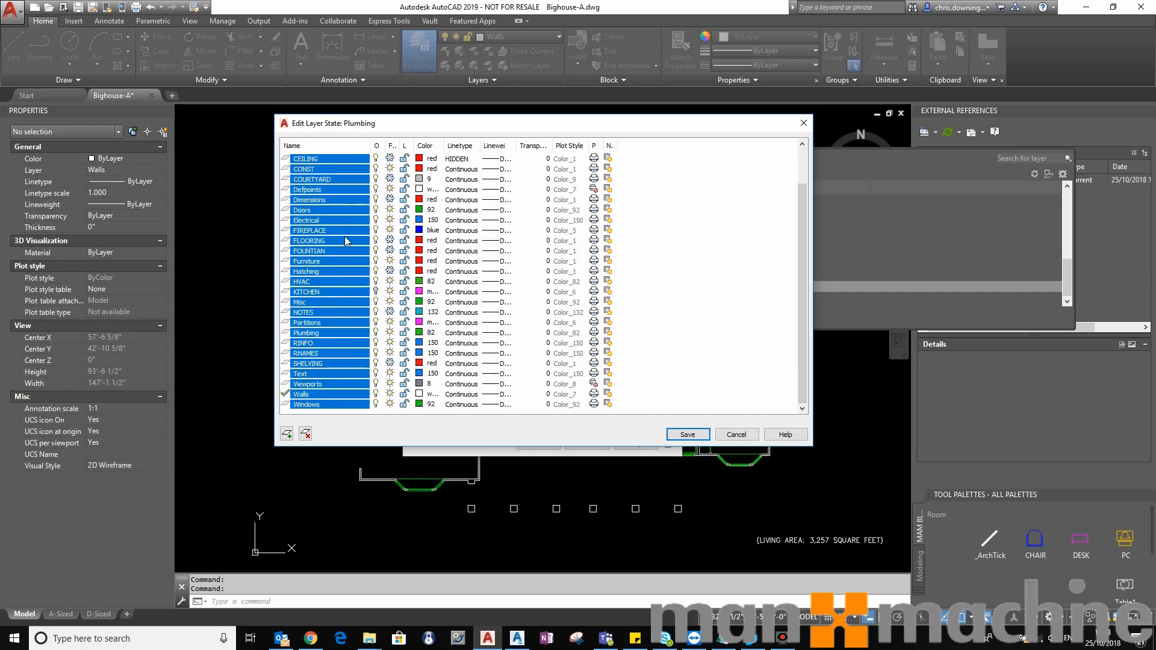
{"action": "mouse_move", "coordinate": [338, 338]}
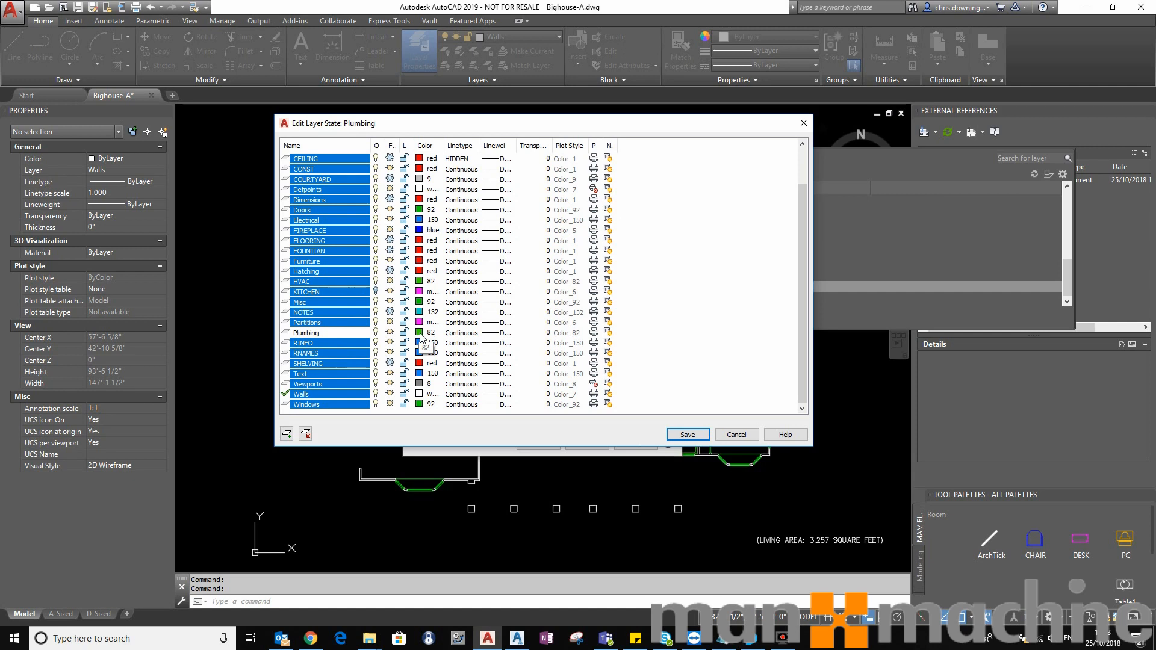
{"action": "left_click", "coordinate": [426, 342]}
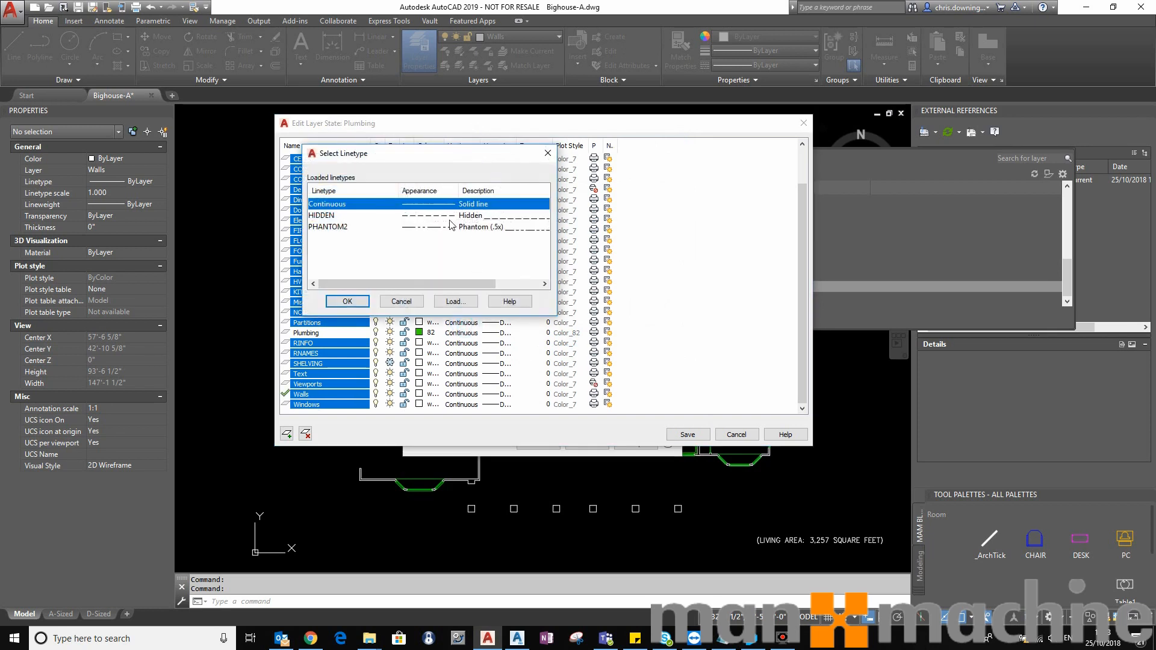
{"action": "left_click", "coordinate": [346, 301]}
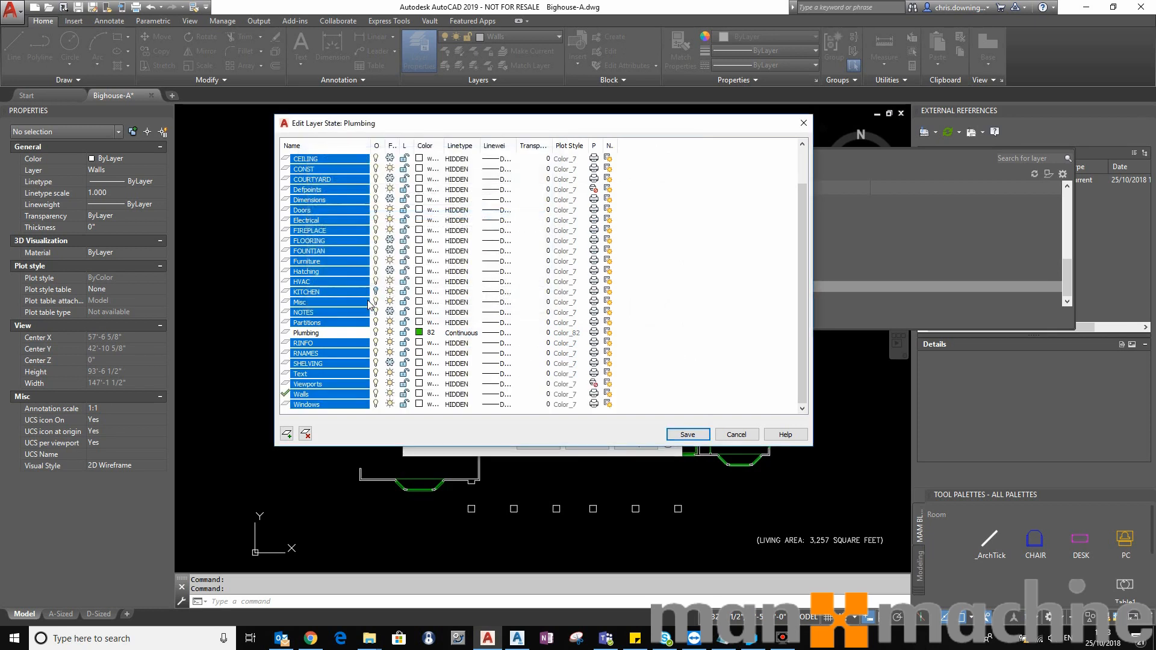
{"action": "left_click", "coordinate": [430, 332]}
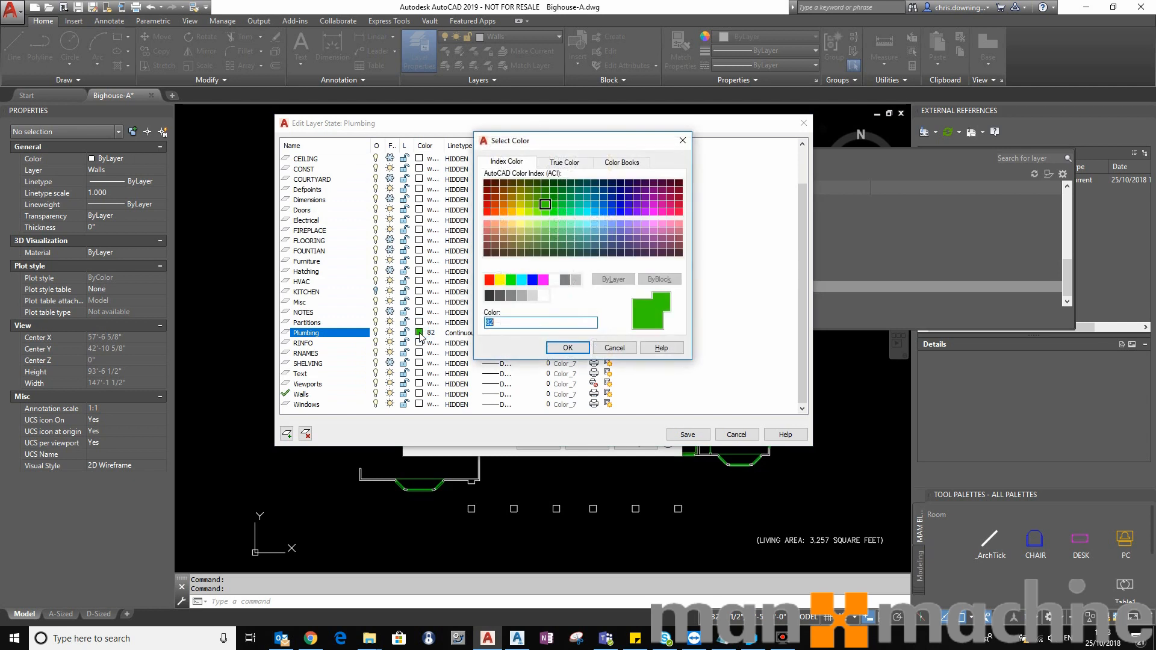
{"action": "left_click", "coordinate": [487, 279]}
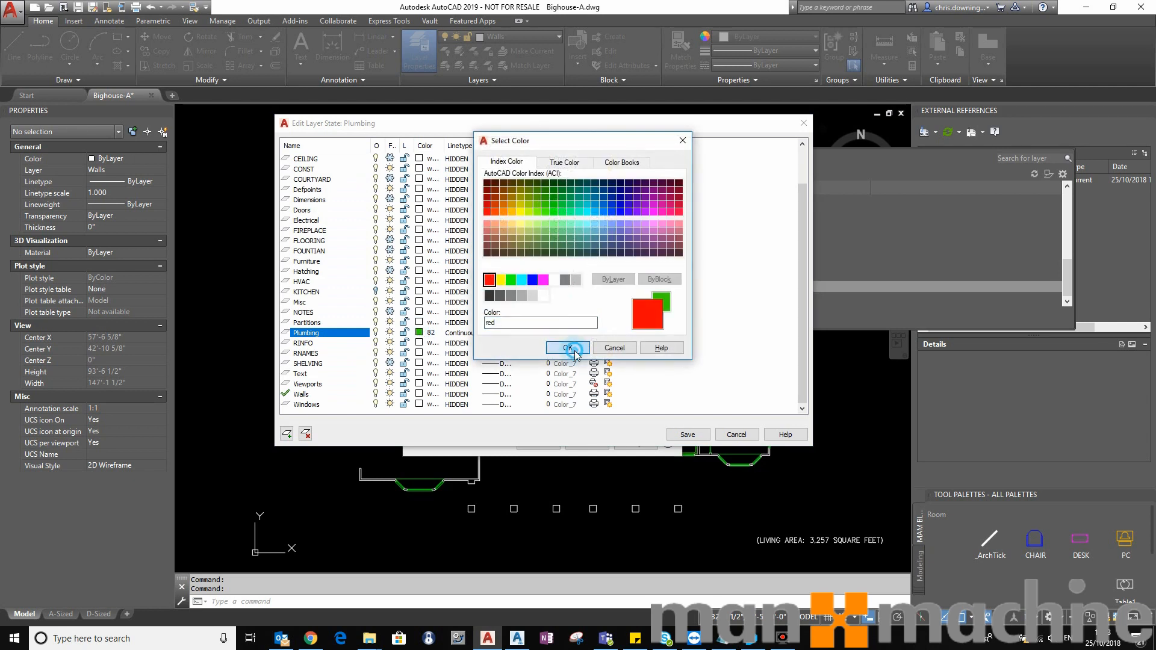
{"action": "left_click", "coordinate": [567, 348]}
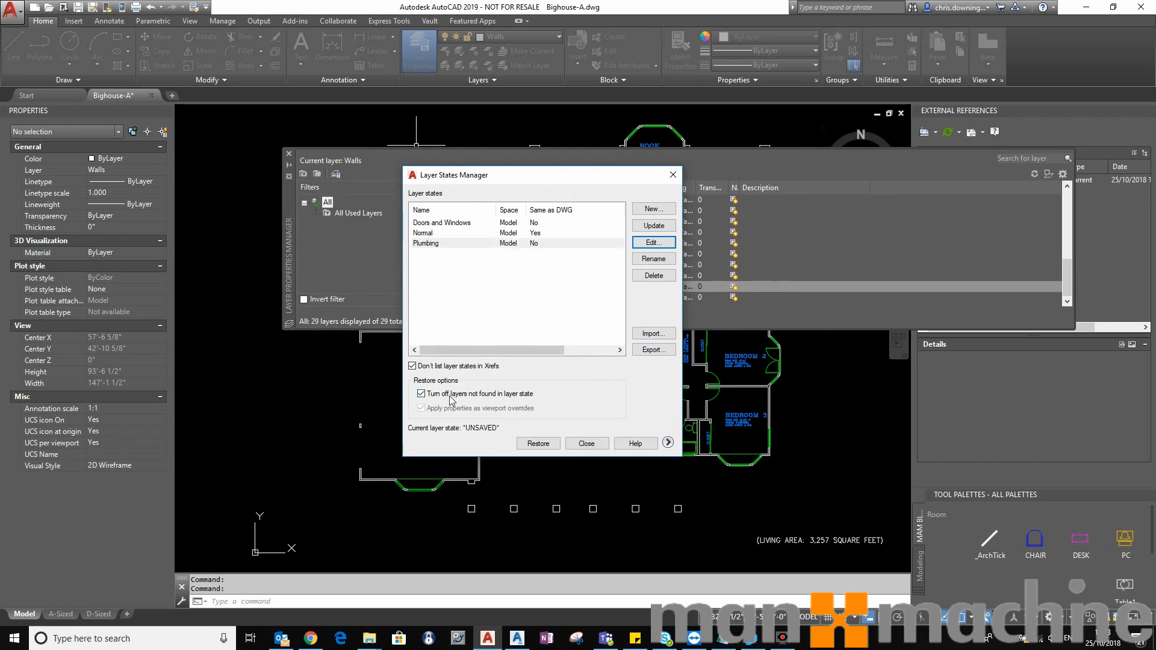
Step: Save the Plumbing edits and restore the Doors and Windows layer state
{"action": "left_click", "coordinate": [442, 222]}
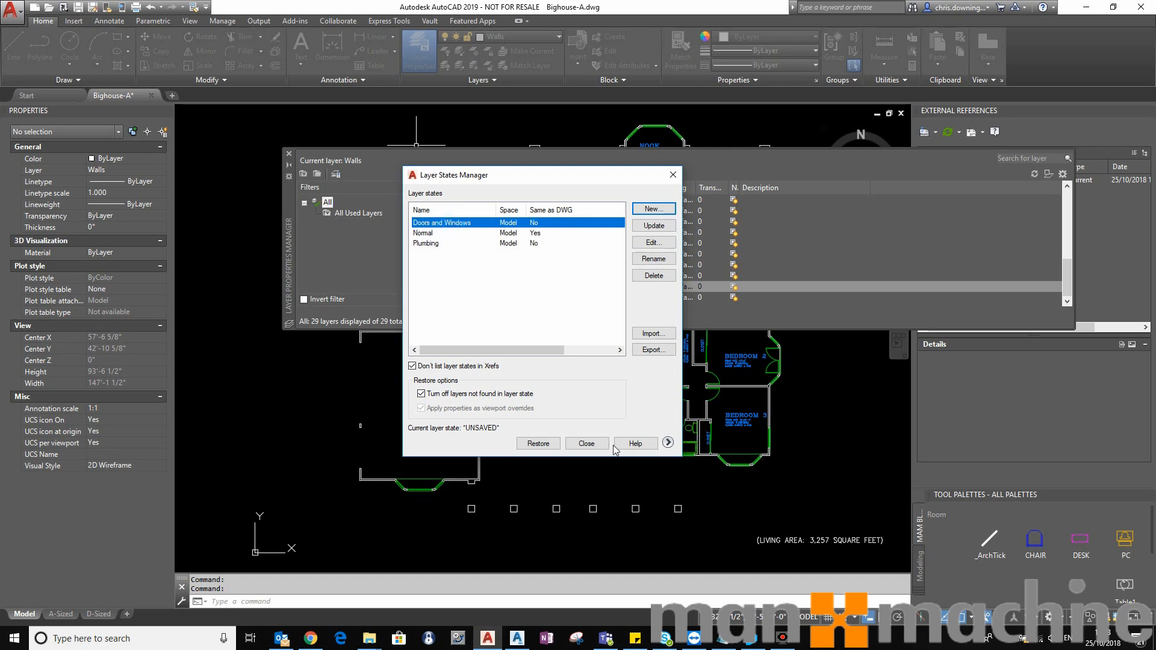
{"action": "left_click", "coordinate": [538, 443]}
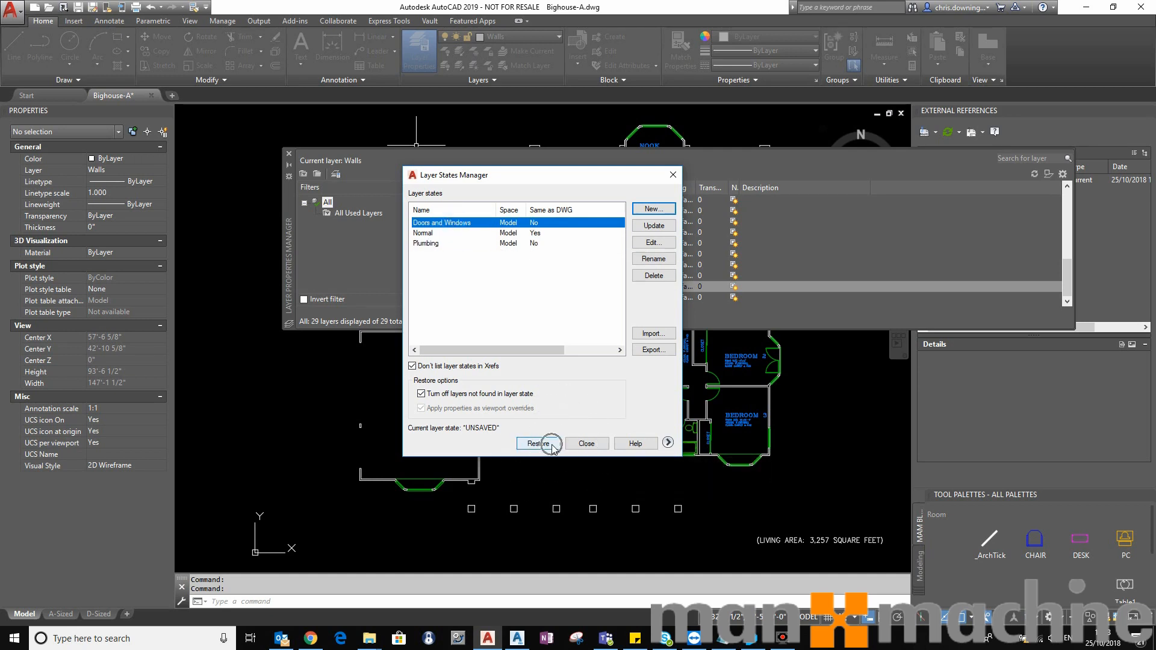
{"action": "left_click", "coordinate": [538, 443]}
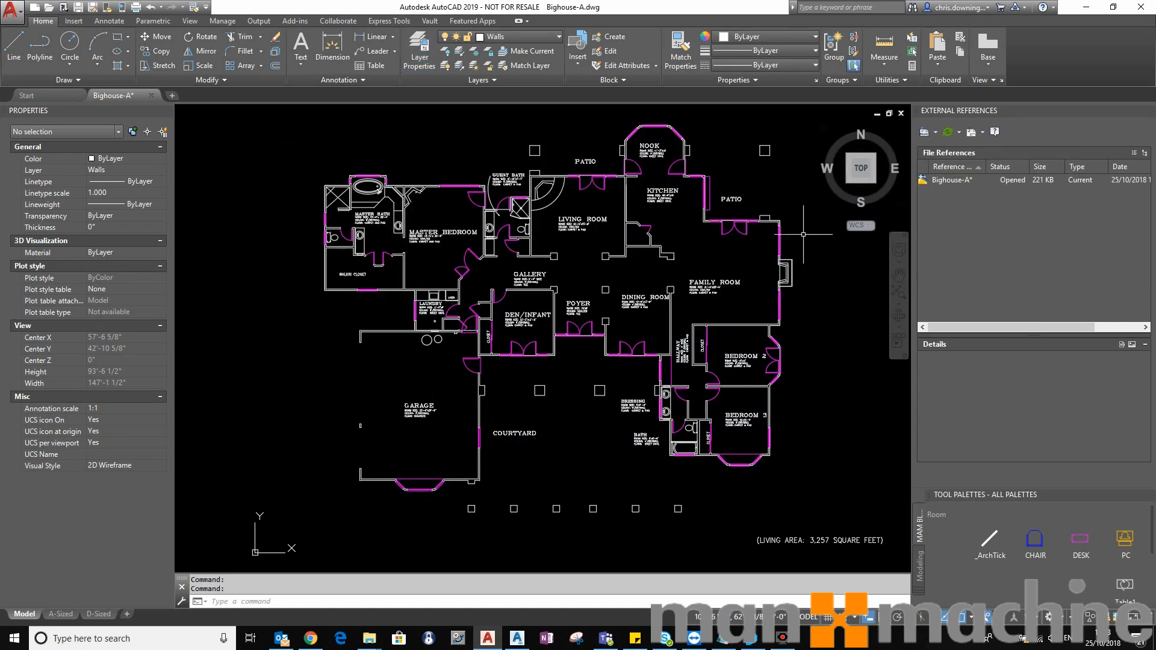
{"action": "mouse_move", "coordinate": [383, 403]}
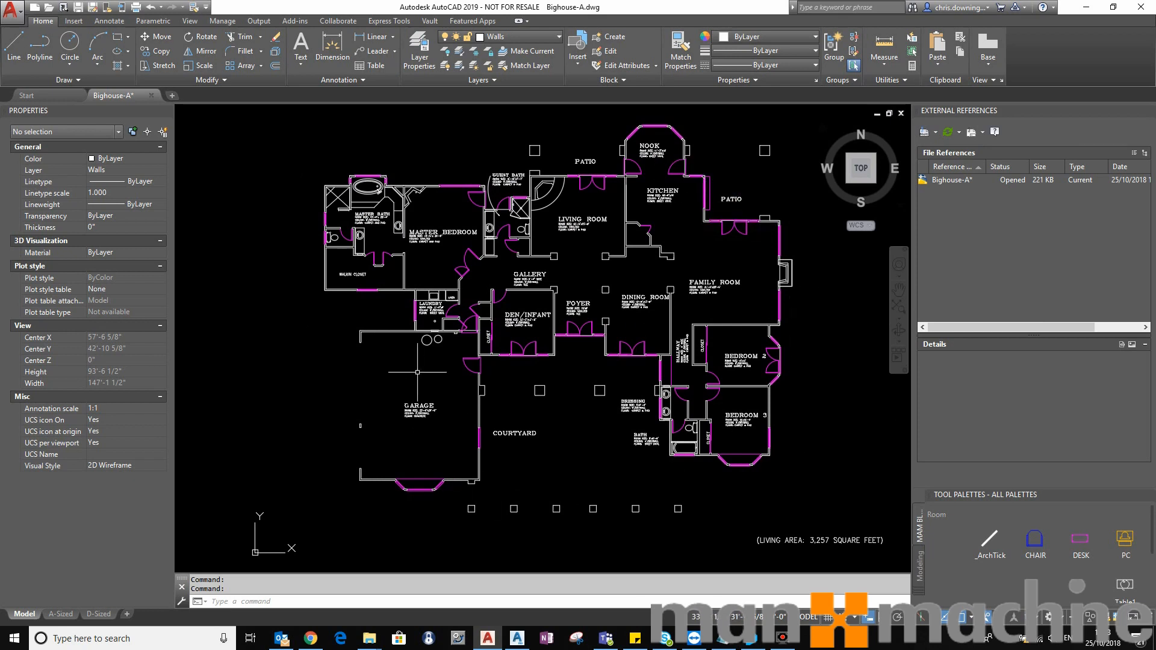
{"action": "mouse_move", "coordinate": [728, 312]}
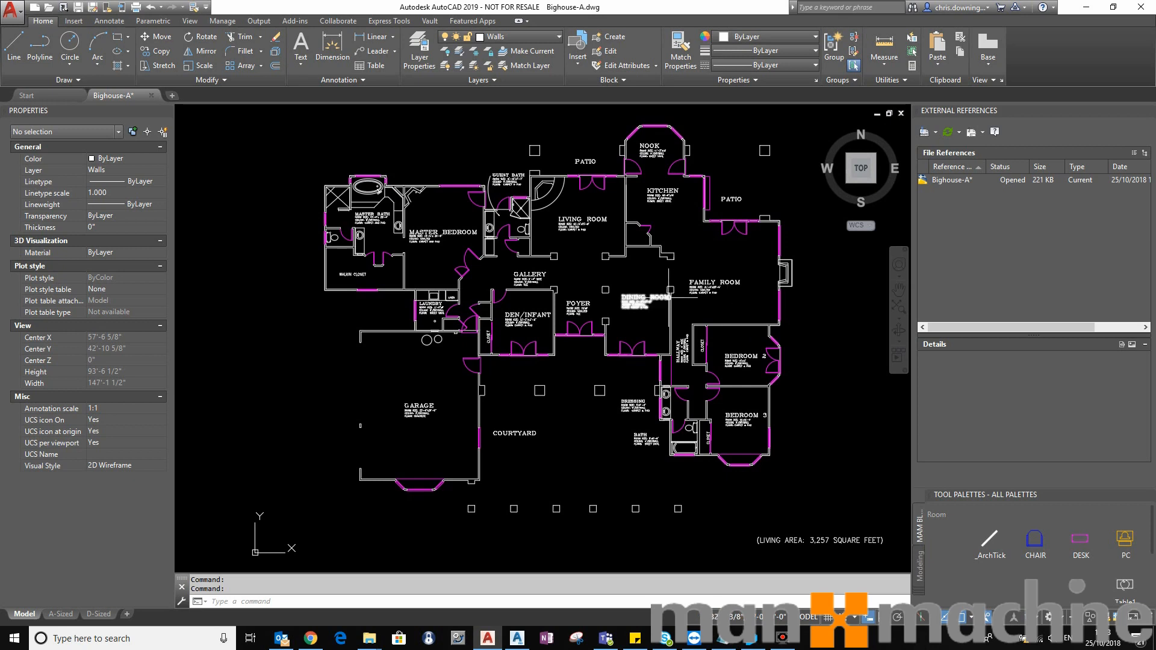
Step: Restore the Plumbing layer state and close the Layer Properties palette
{"action": "left_click", "coordinate": [419, 50]}
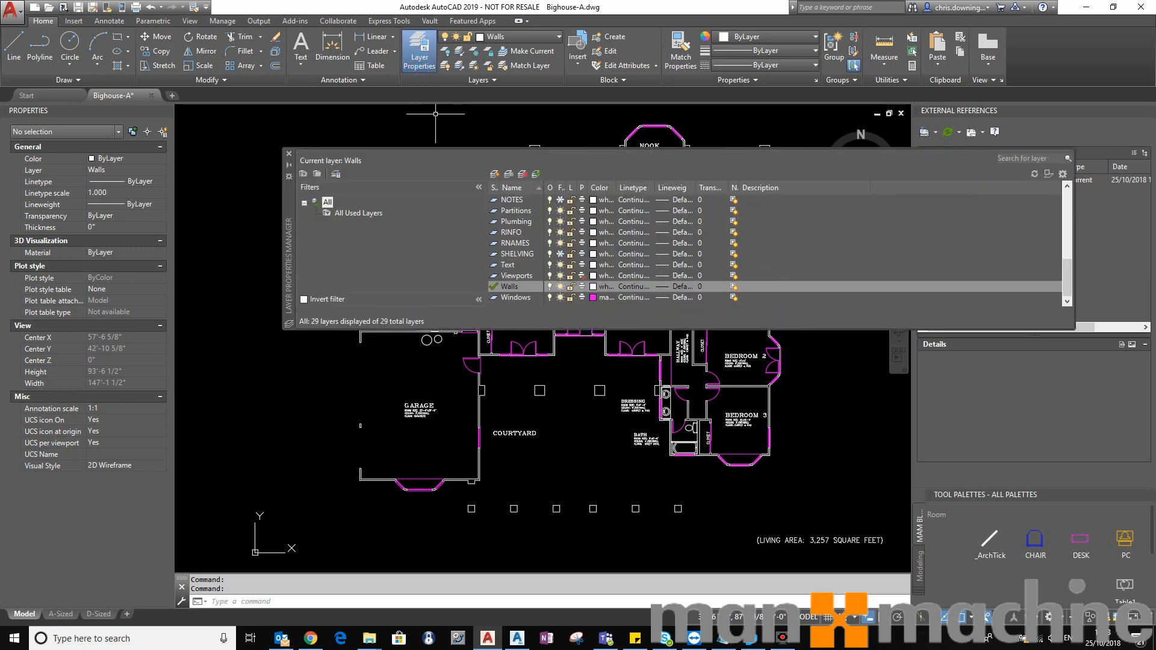
{"action": "left_click", "coordinate": [336, 173]}
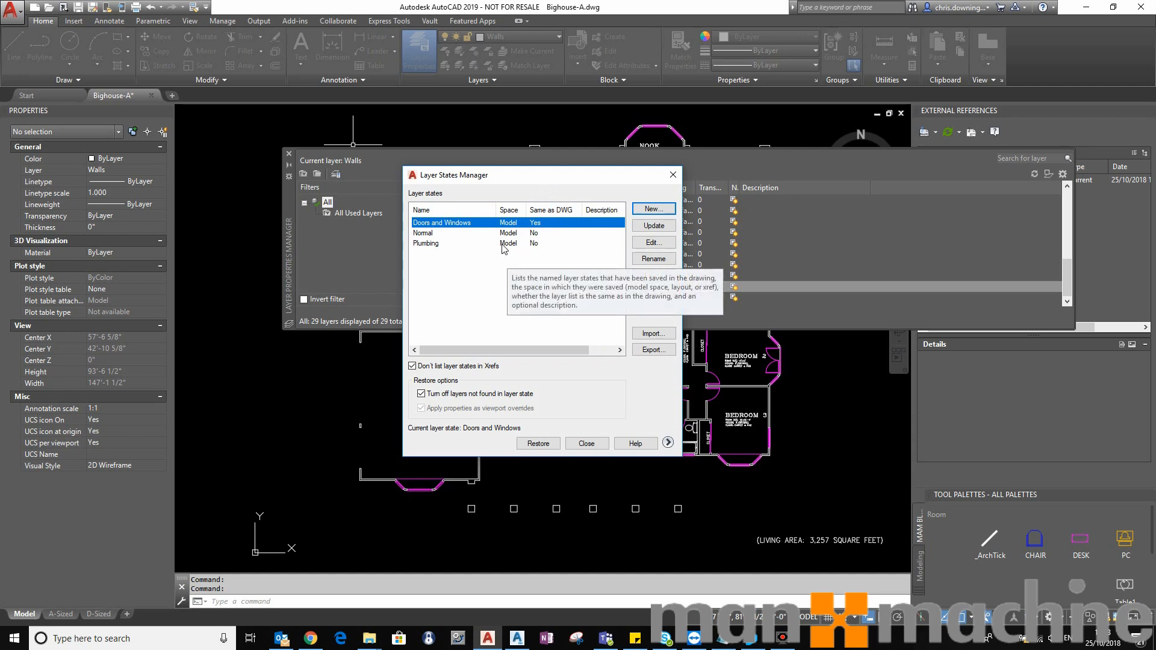
{"action": "left_click", "coordinate": [443, 243]}
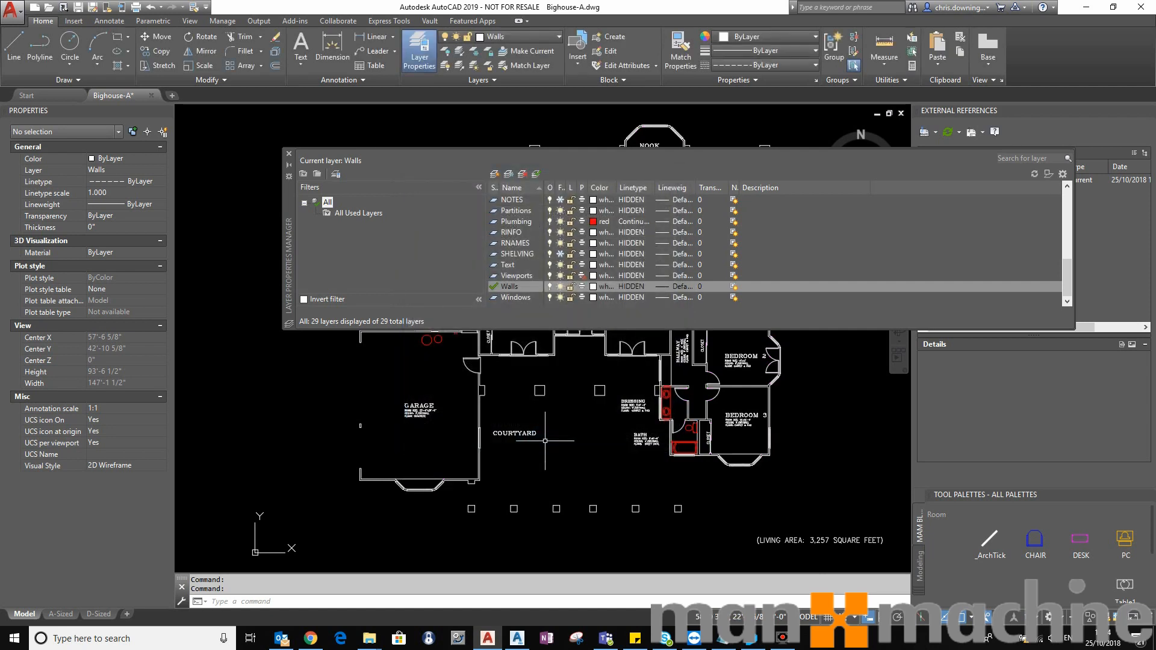
{"action": "left_click", "coordinate": [288, 153]}
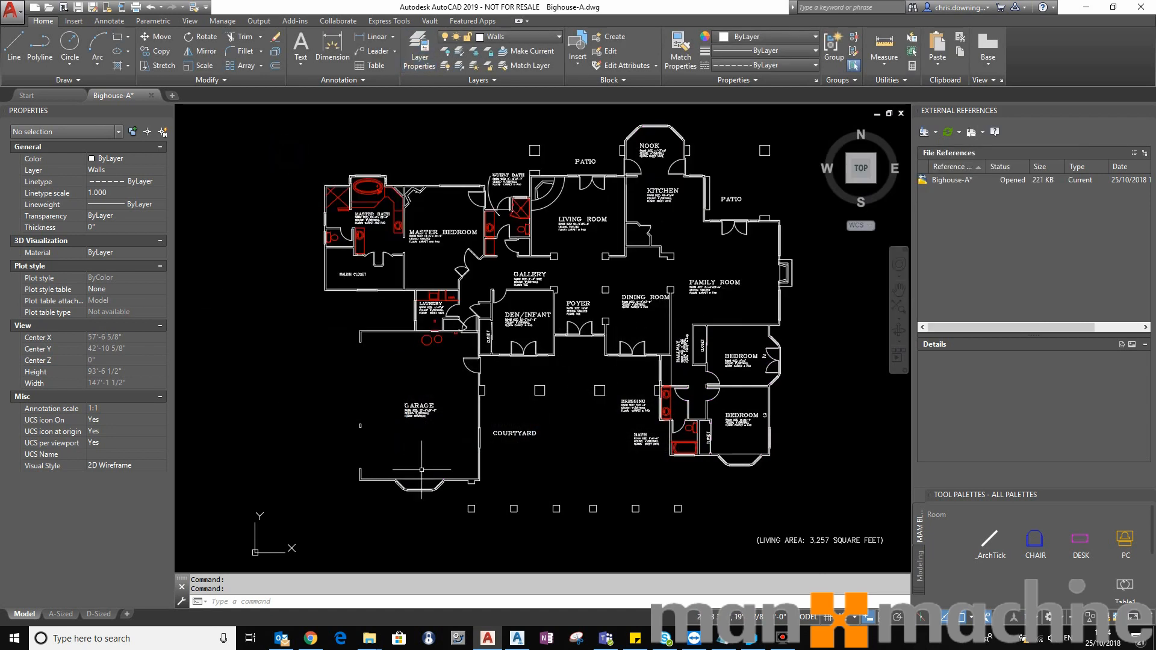
{"action": "mouse_move", "coordinate": [269, 247]}
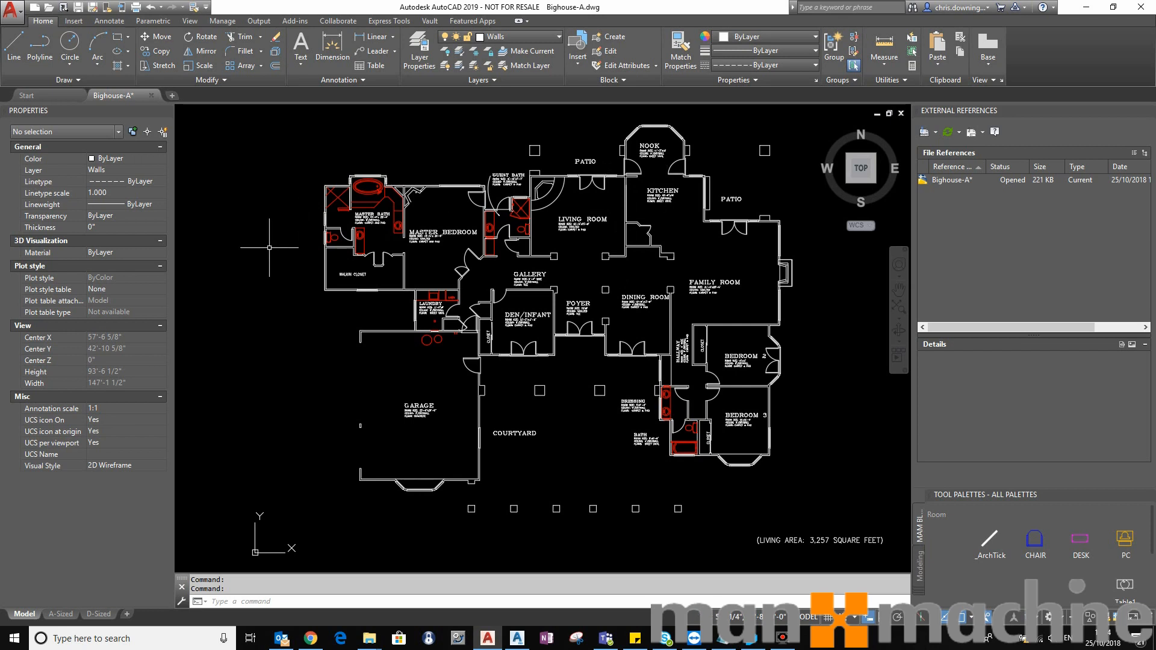
{"action": "mouse_move", "coordinate": [559, 424]}
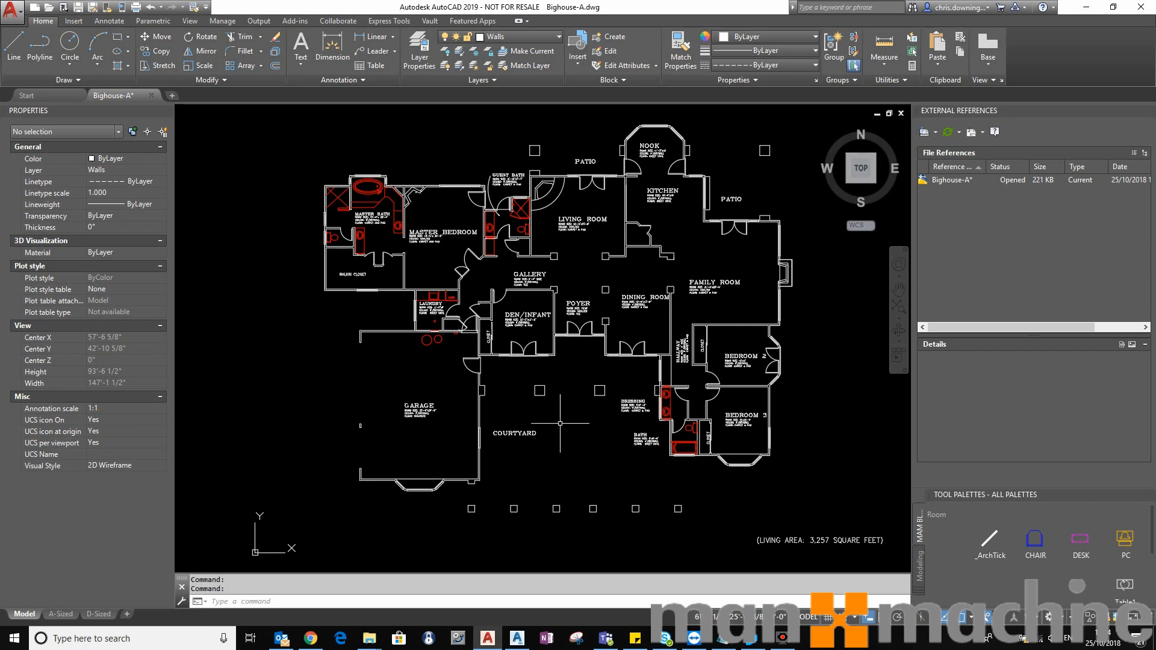
Step: Set LTSCALE to 20 and zoom out to see the dashed hidden lines
{"action": "left_click", "coordinate": [560, 424]}
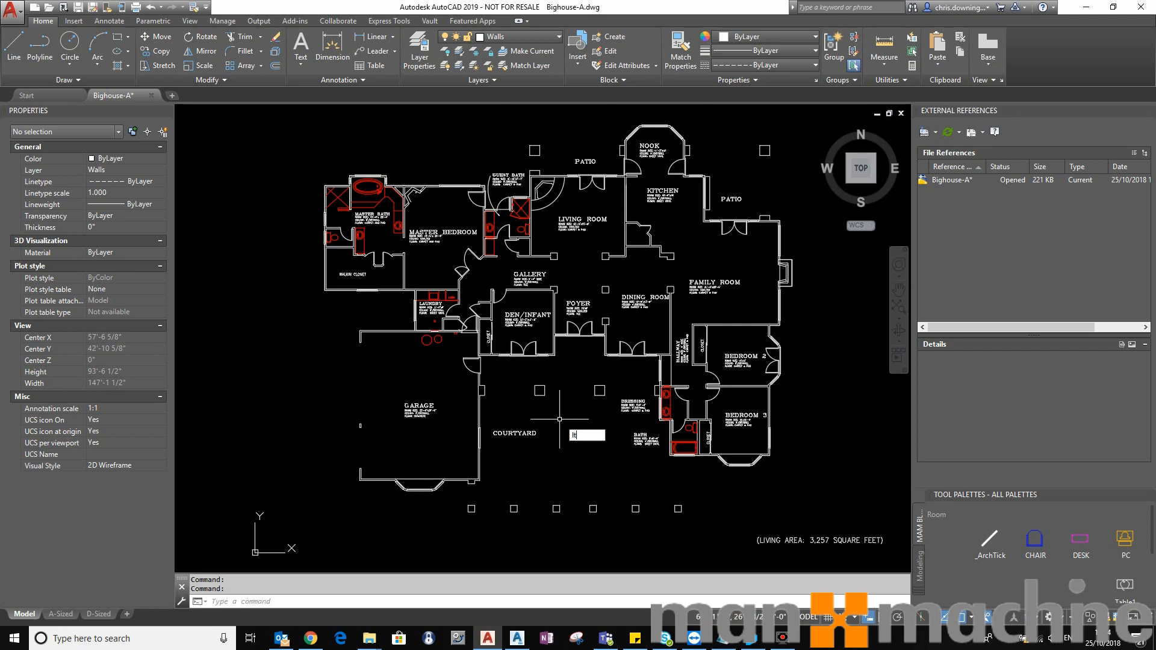
{"action": "type", "text": "LT"}
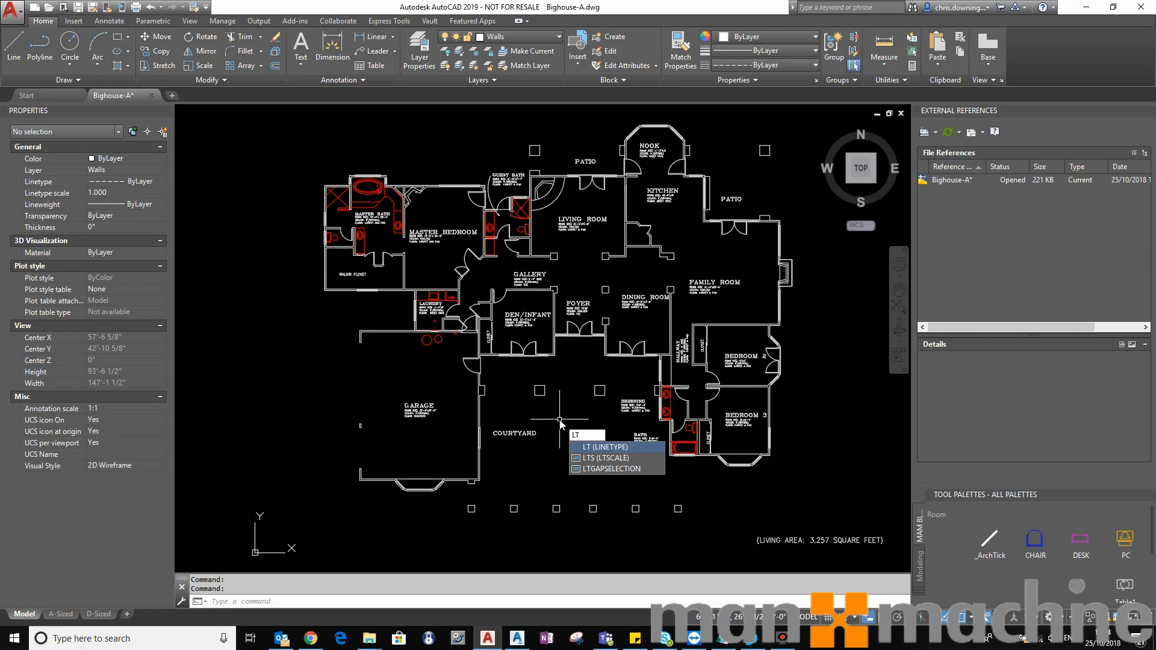
{"action": "left_click", "coordinate": [600, 457]}
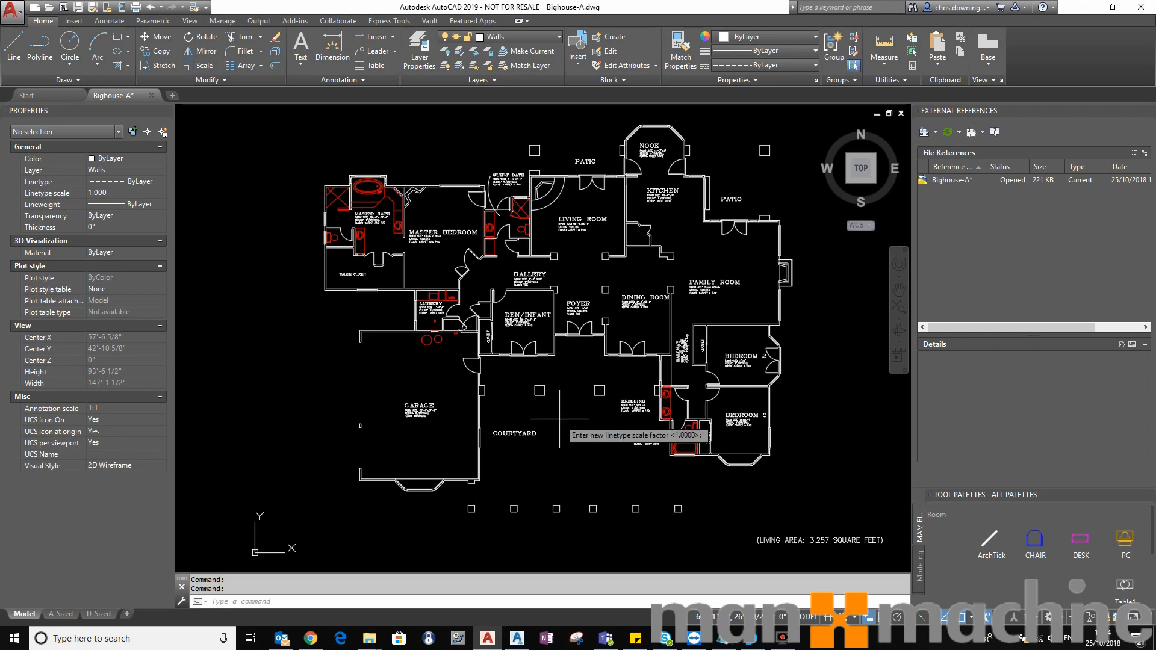
{"action": "type", "text": "20"}
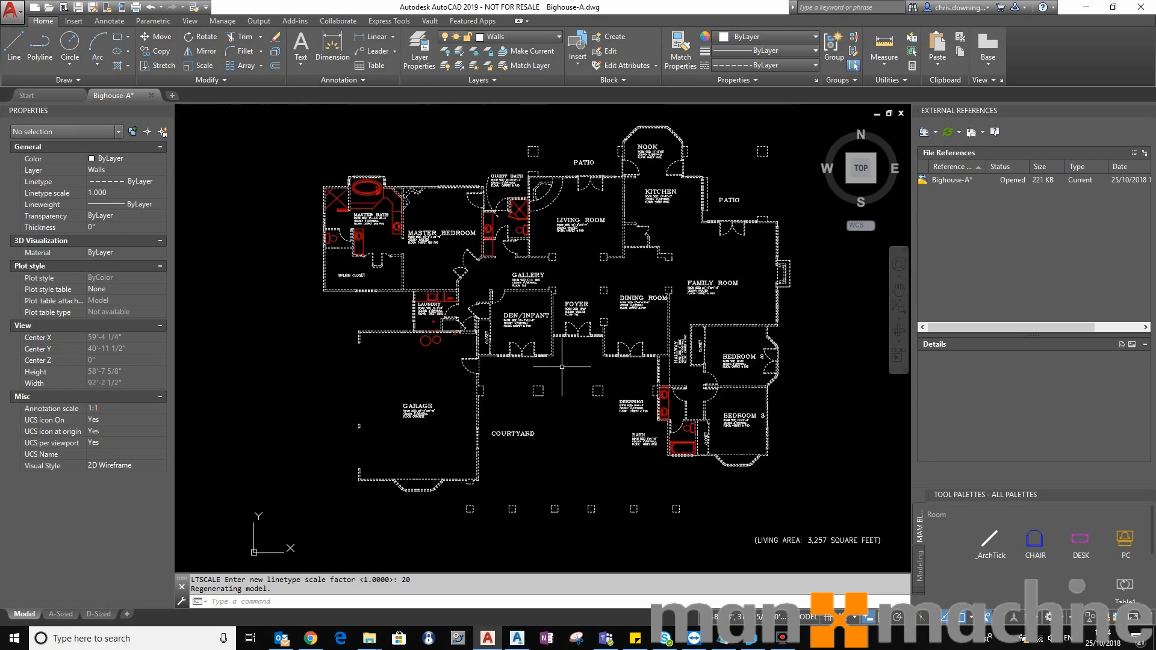
{"action": "scroll", "scroll_direction": "down", "scroll_amount": 3}
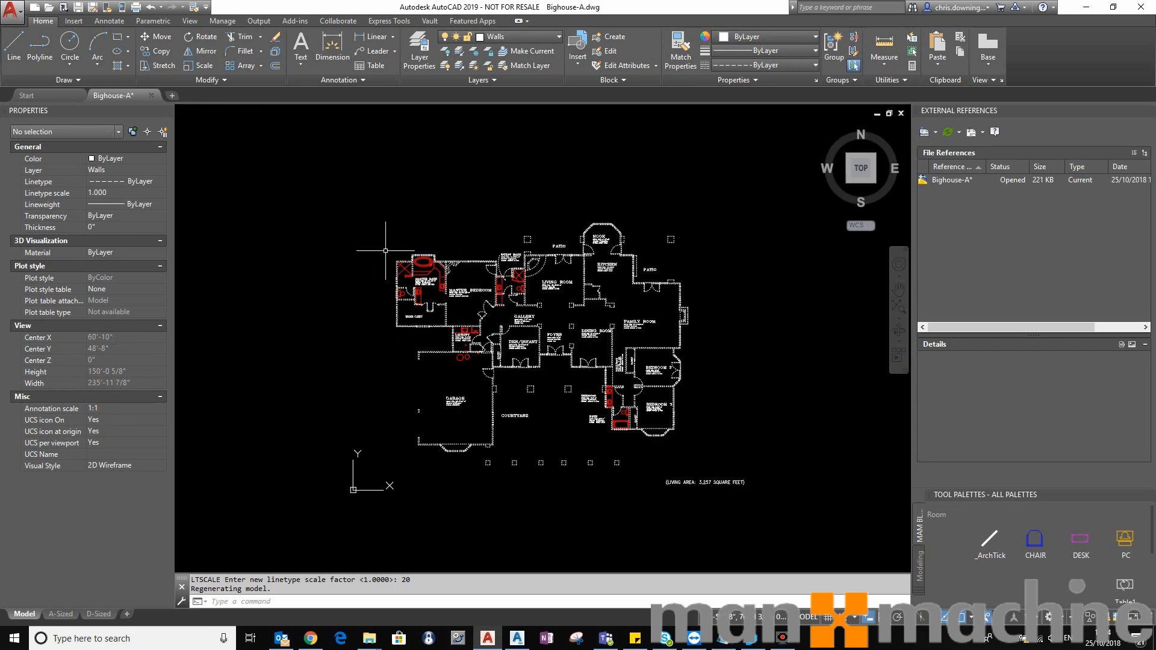
{"action": "mouse_move", "coordinate": [441, 221]}
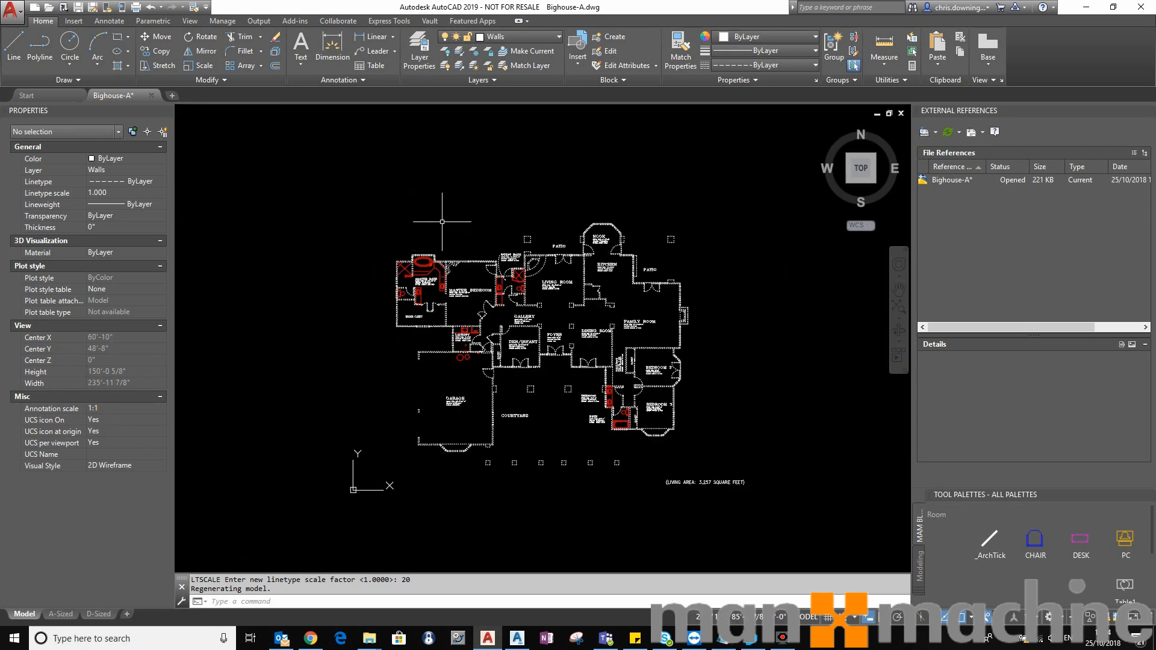
Step: Restore the Normal layer state and close the Layer Properties palette
{"action": "left_click", "coordinate": [419, 52]}
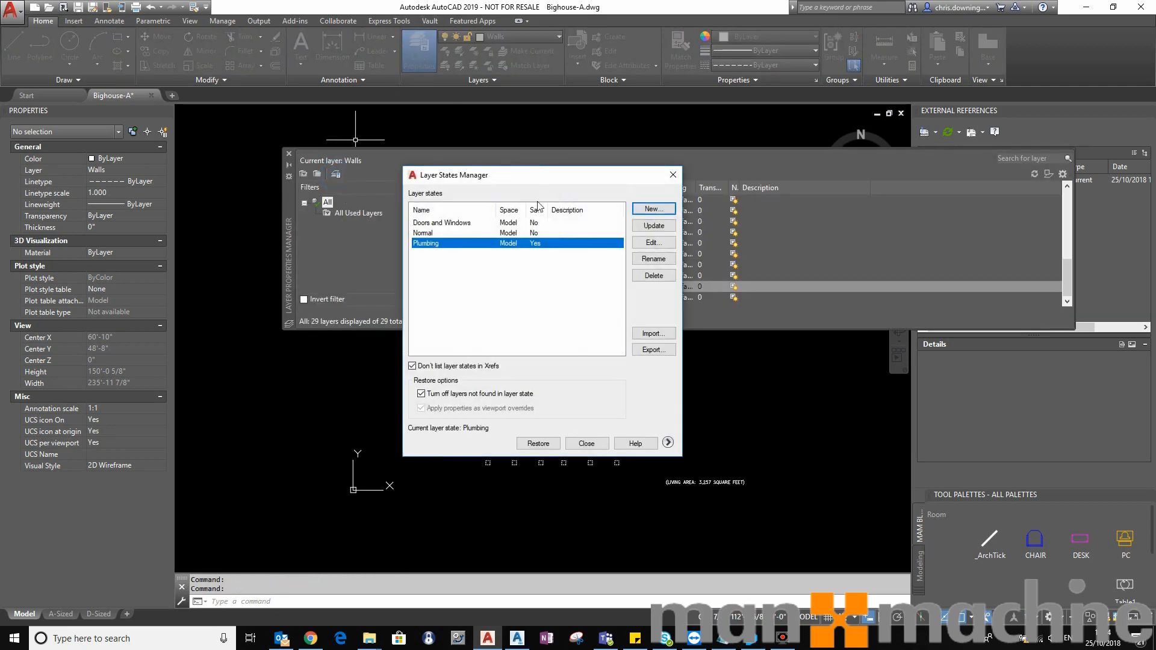
{"action": "left_click", "coordinate": [442, 233]}
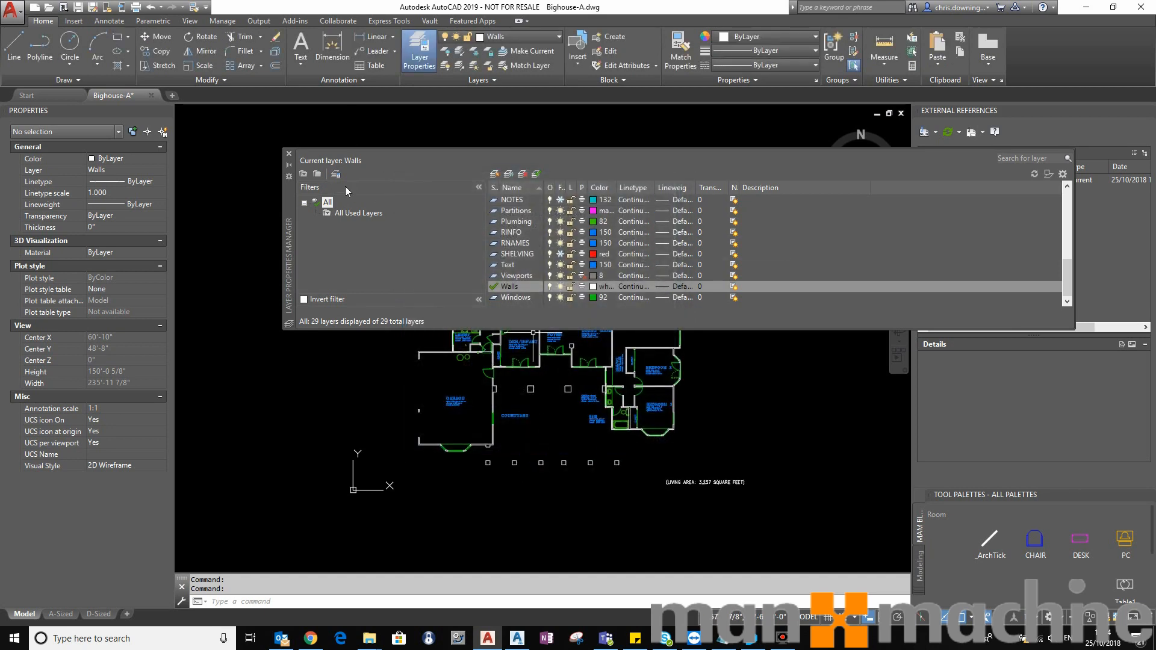
{"action": "left_click", "coordinate": [288, 154]}
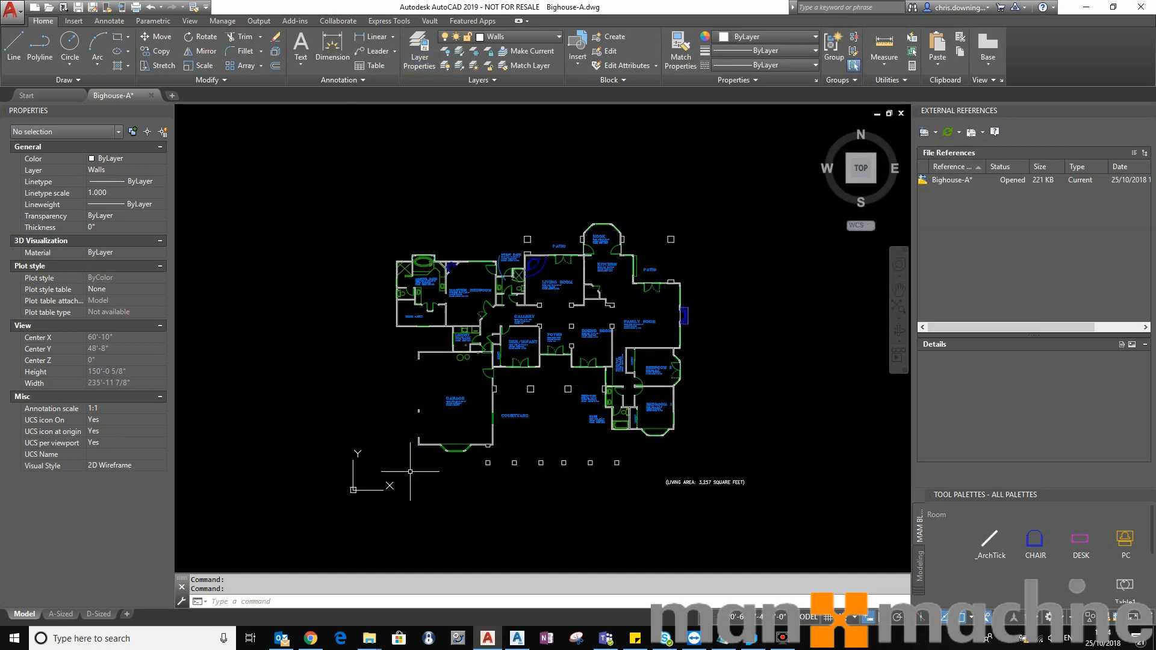
Step: On the D-Sized layout, erase the viewport and insert a 'Three: Right' viewport arrangement
{"action": "left_click", "coordinate": [98, 613]}
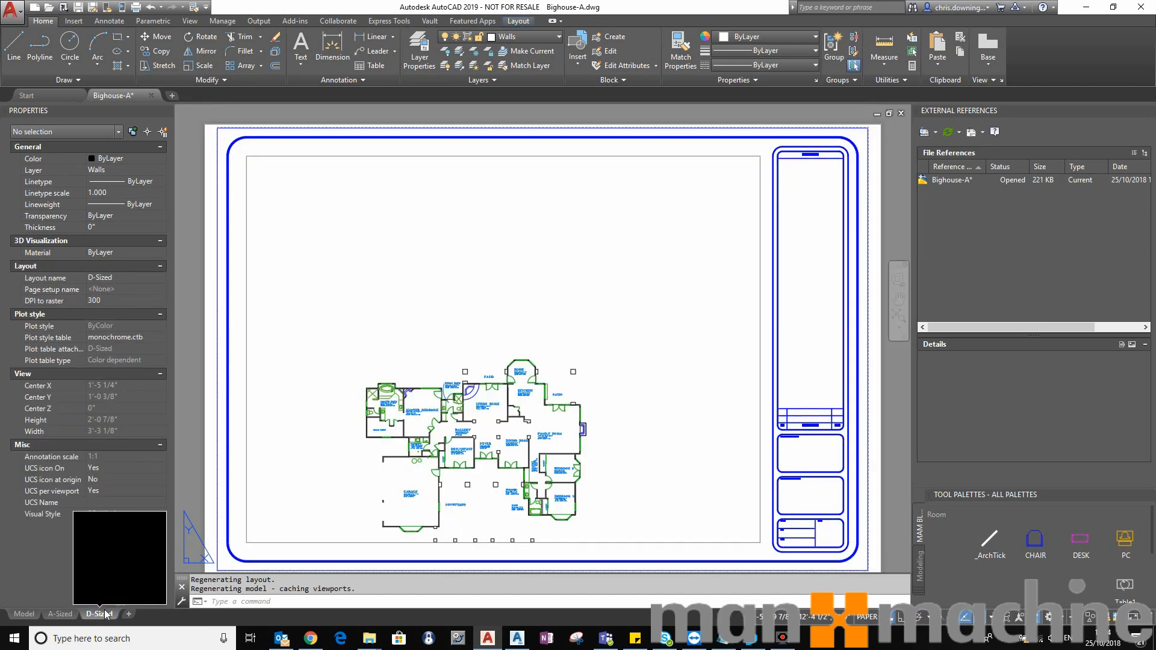
{"action": "left_click", "coordinate": [486, 166]}
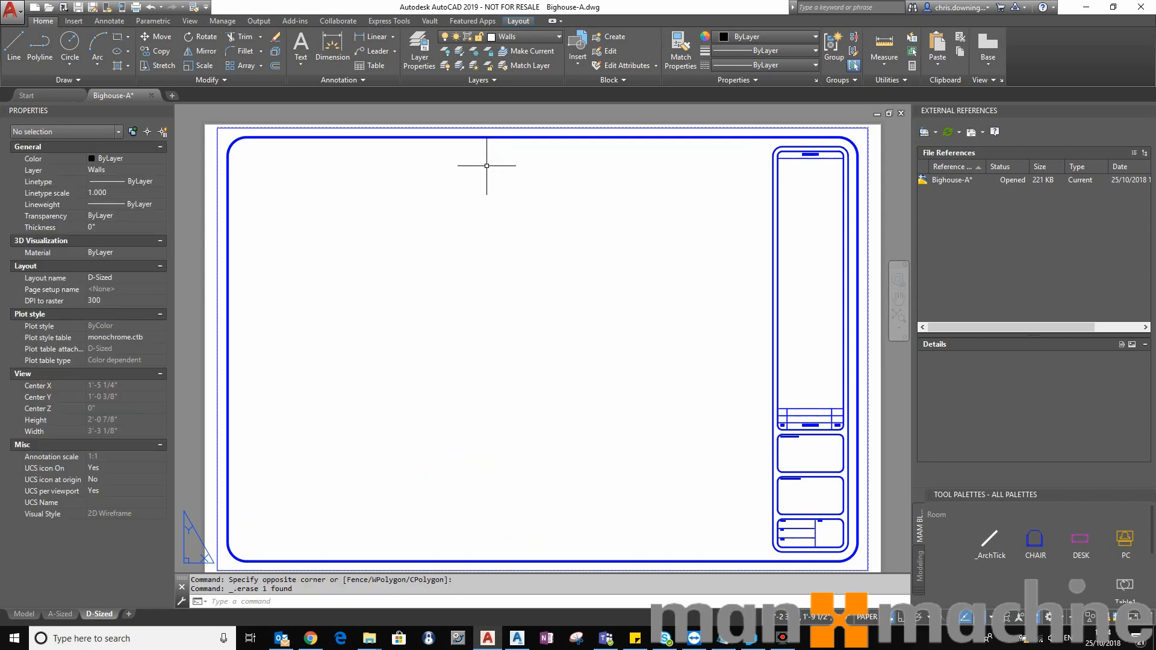
{"action": "left_click", "coordinate": [518, 21]}
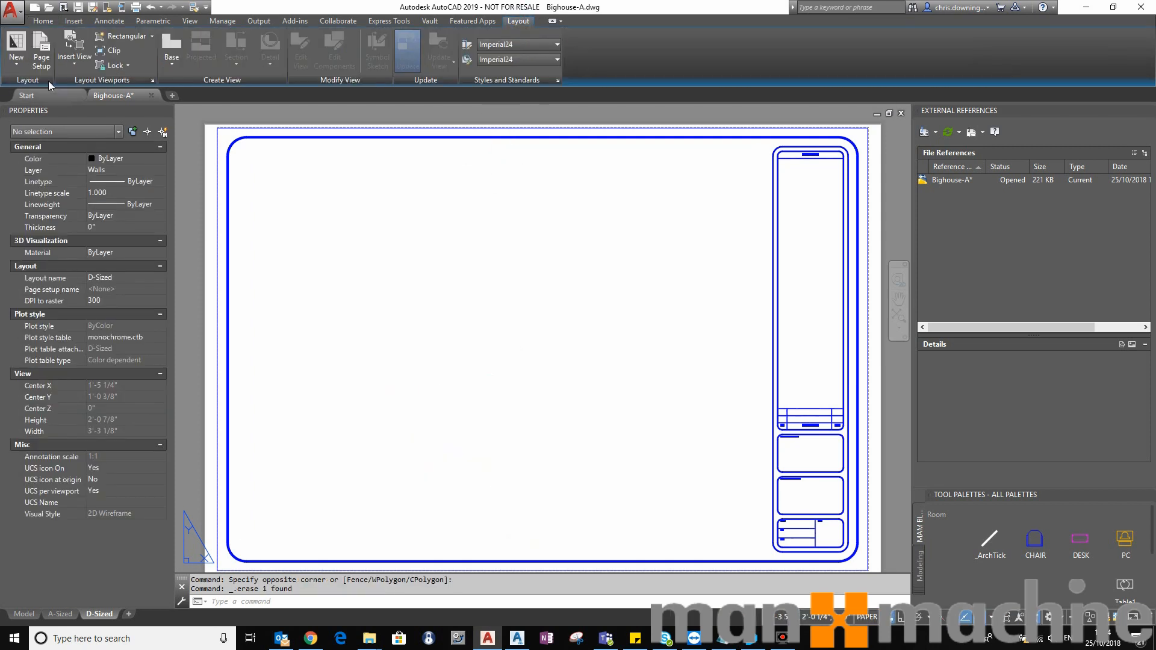
{"action": "left_click", "coordinate": [155, 35]}
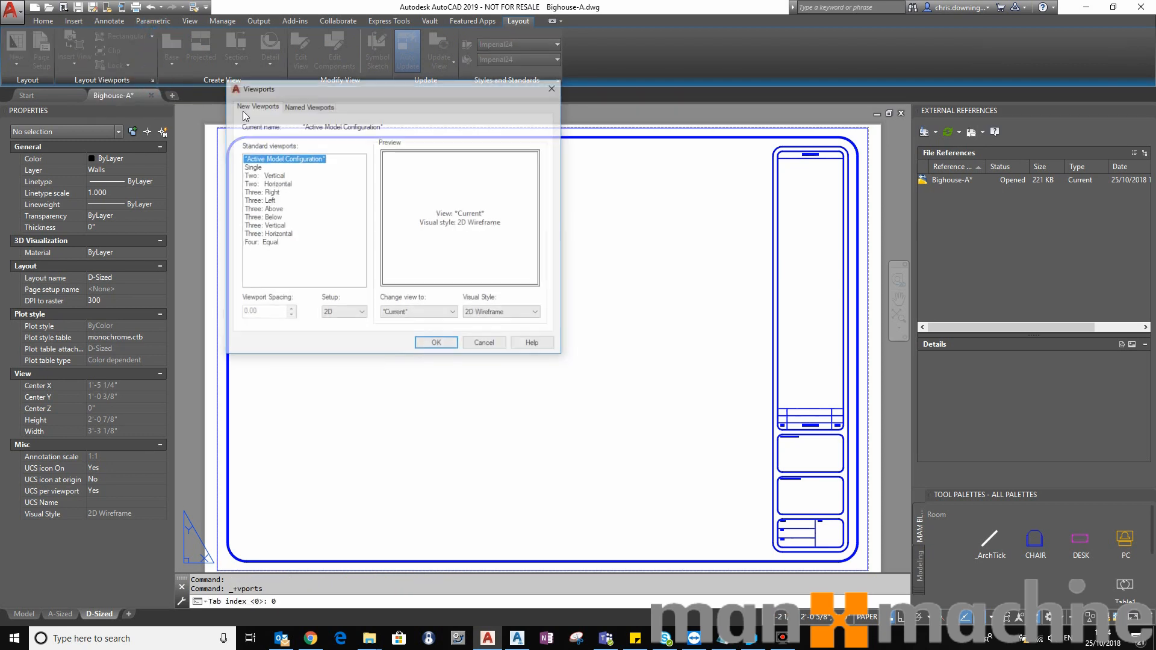
{"action": "left_click", "coordinate": [260, 191]}
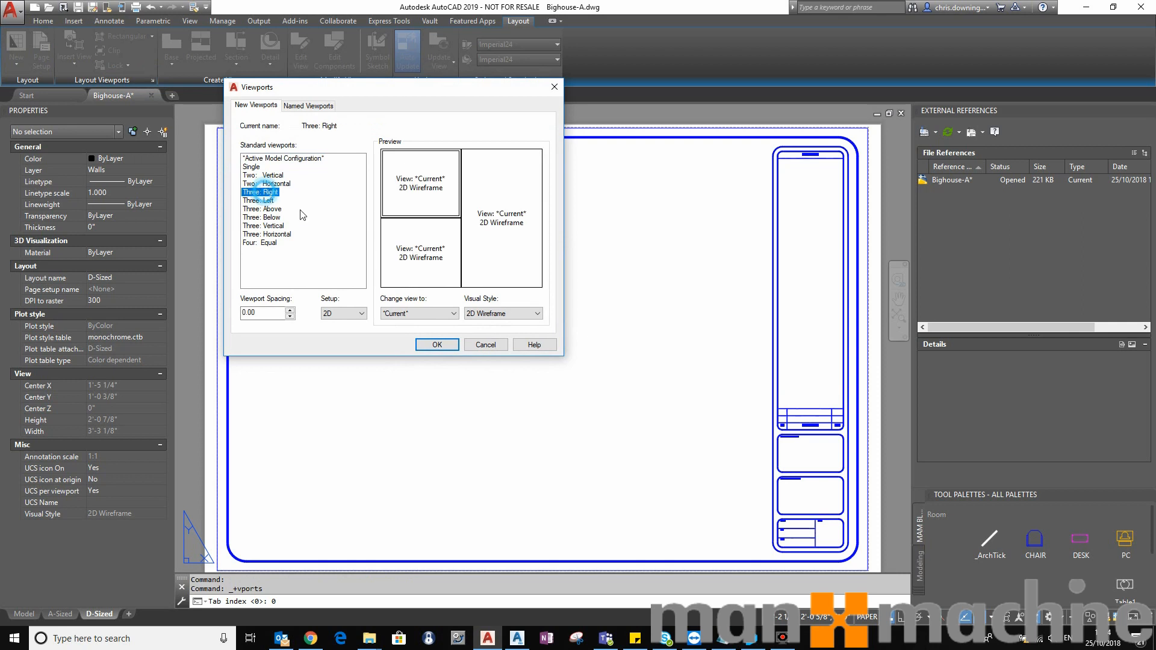
{"action": "left_click", "coordinate": [436, 344]}
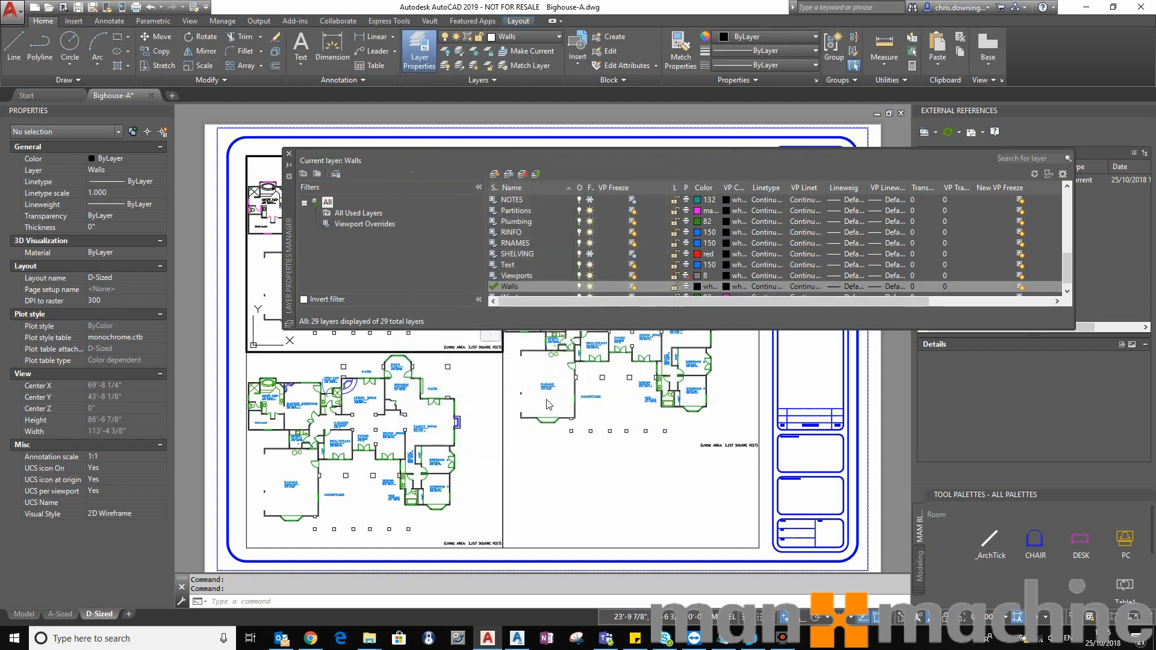
Step: Activate the top-left viewport and open the layer list to restore the Doors and Windows state
{"action": "left_click", "coordinate": [289, 153]}
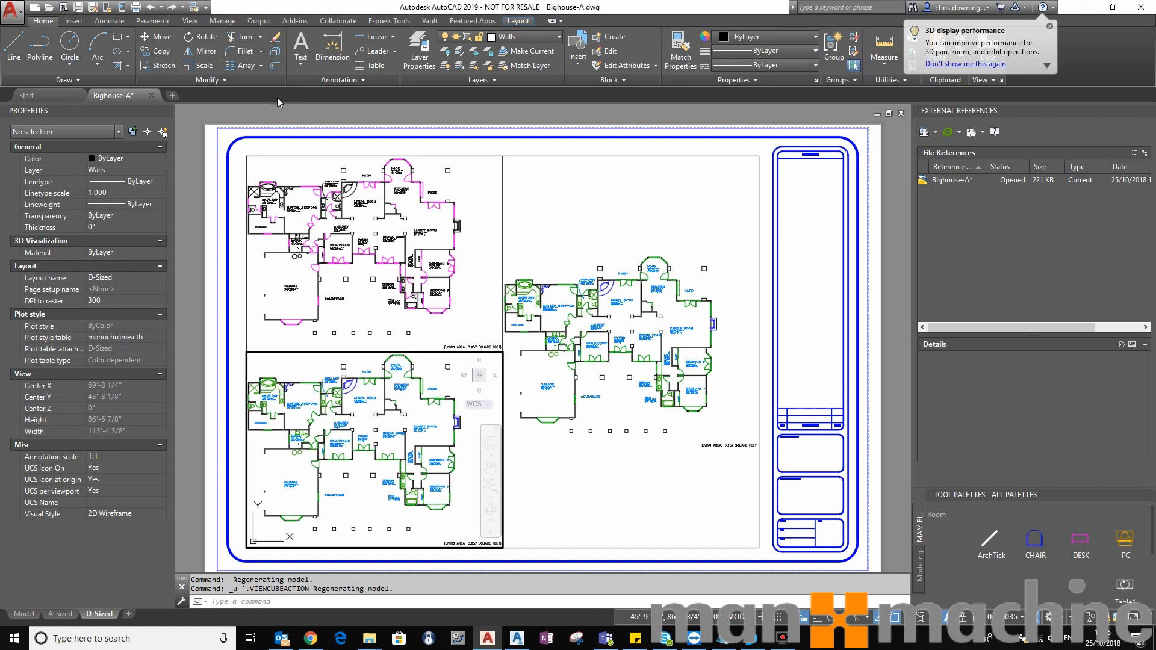
{"action": "left_click", "coordinate": [420, 50]}
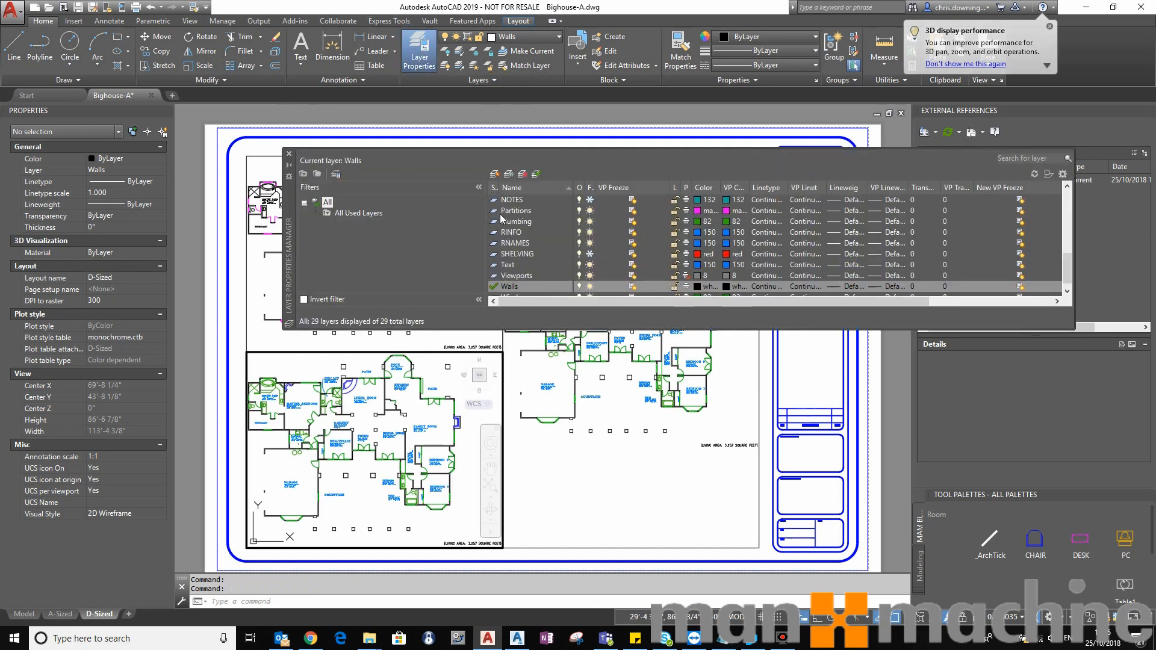